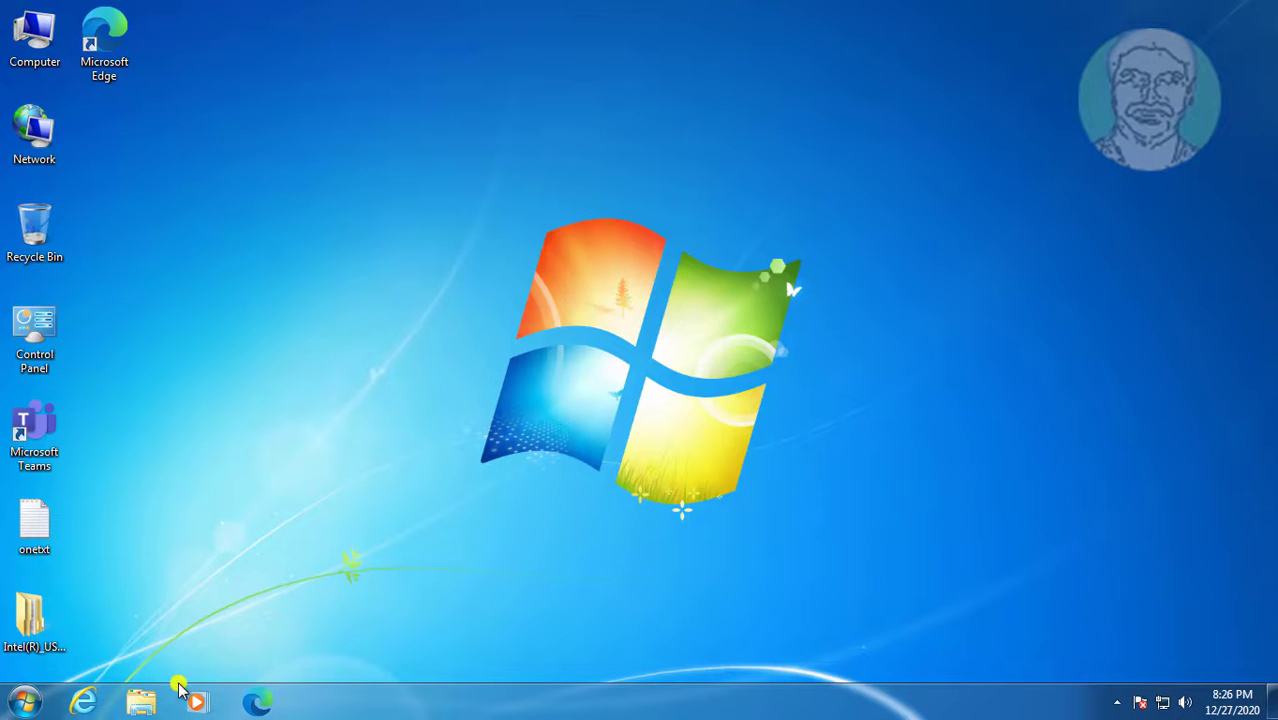
# Step: Launch Device Manager from the Start search and select the unknown USB Controller under Other devices
pyautogui.click(18, 700)
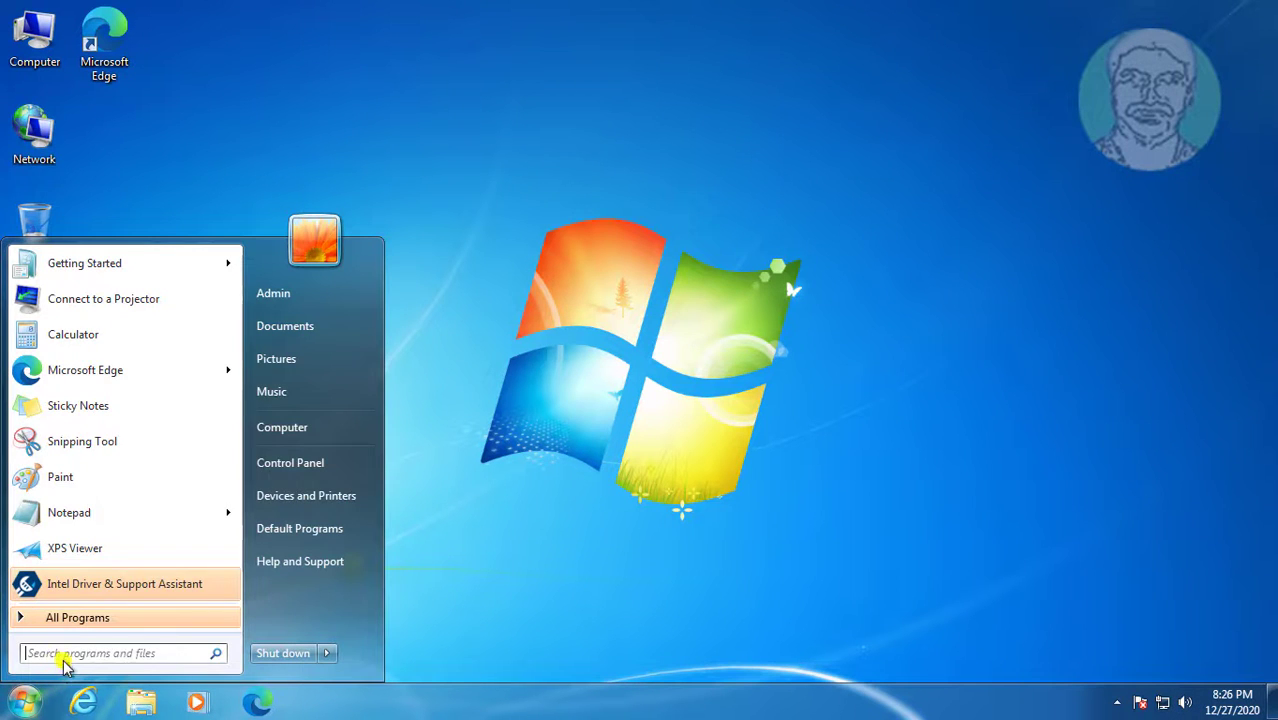
pyautogui.write('device manager')
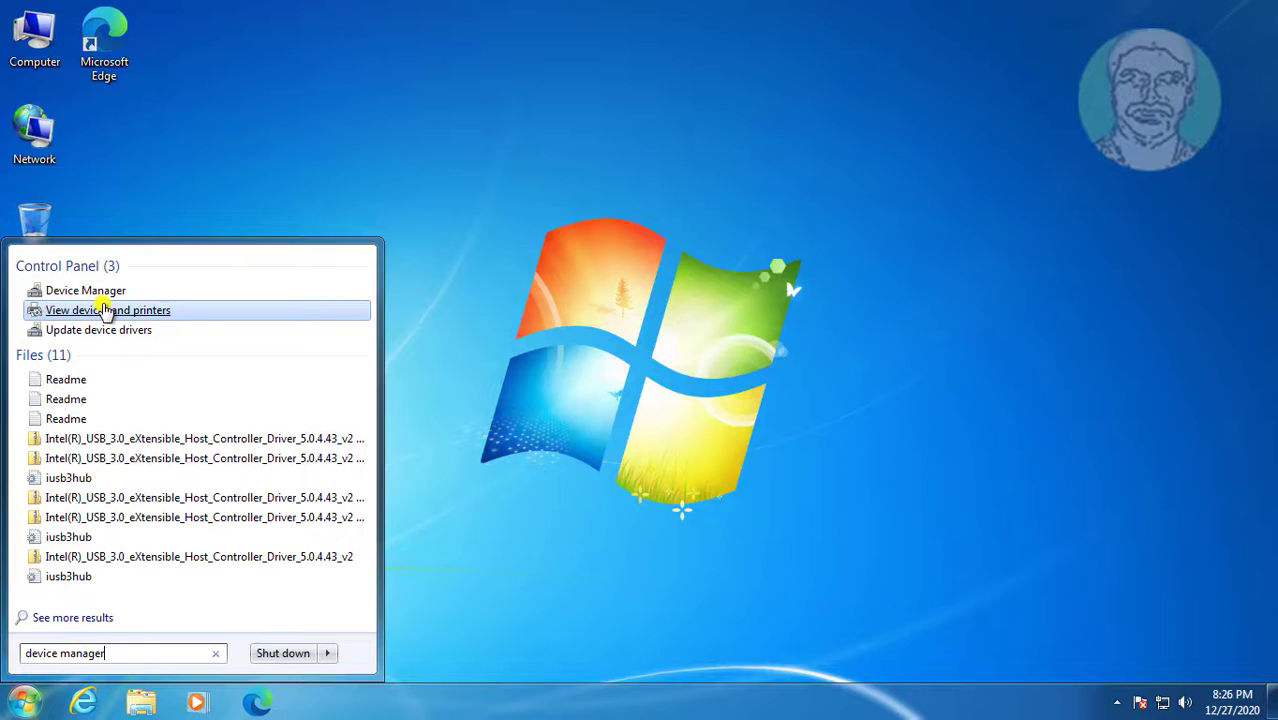
pyautogui.click(84, 290)
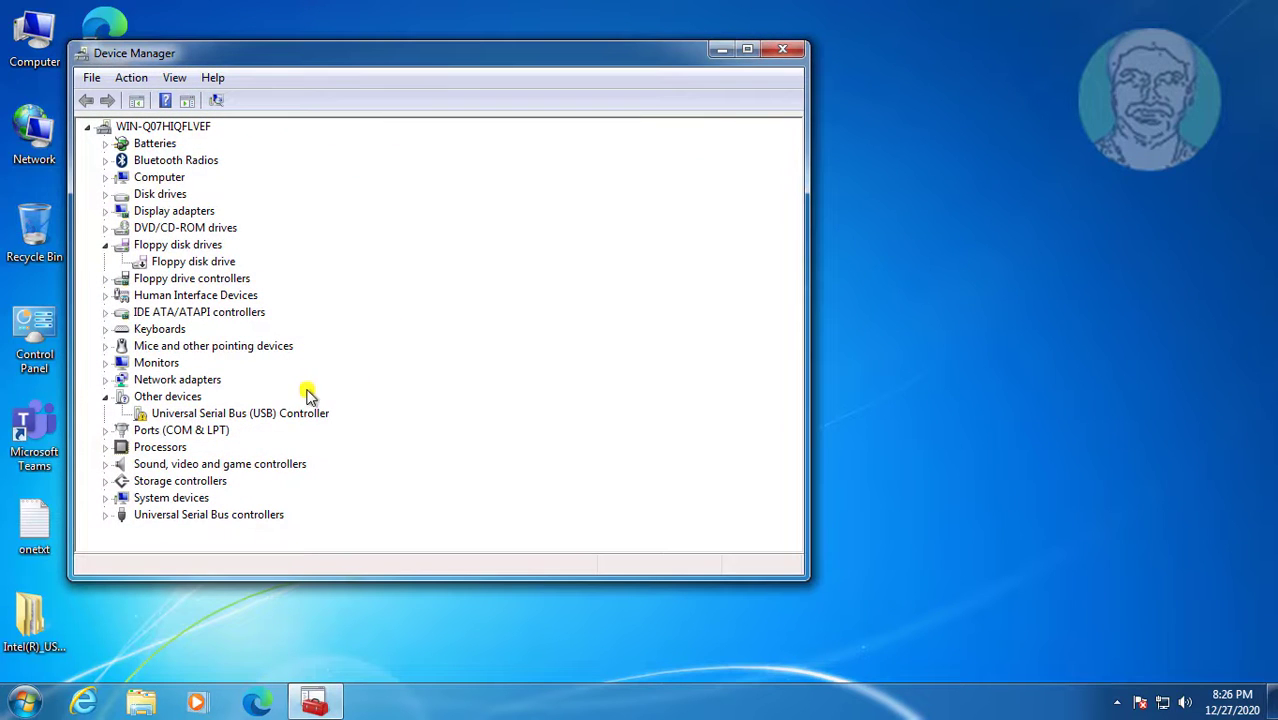
pyautogui.click(240, 412)
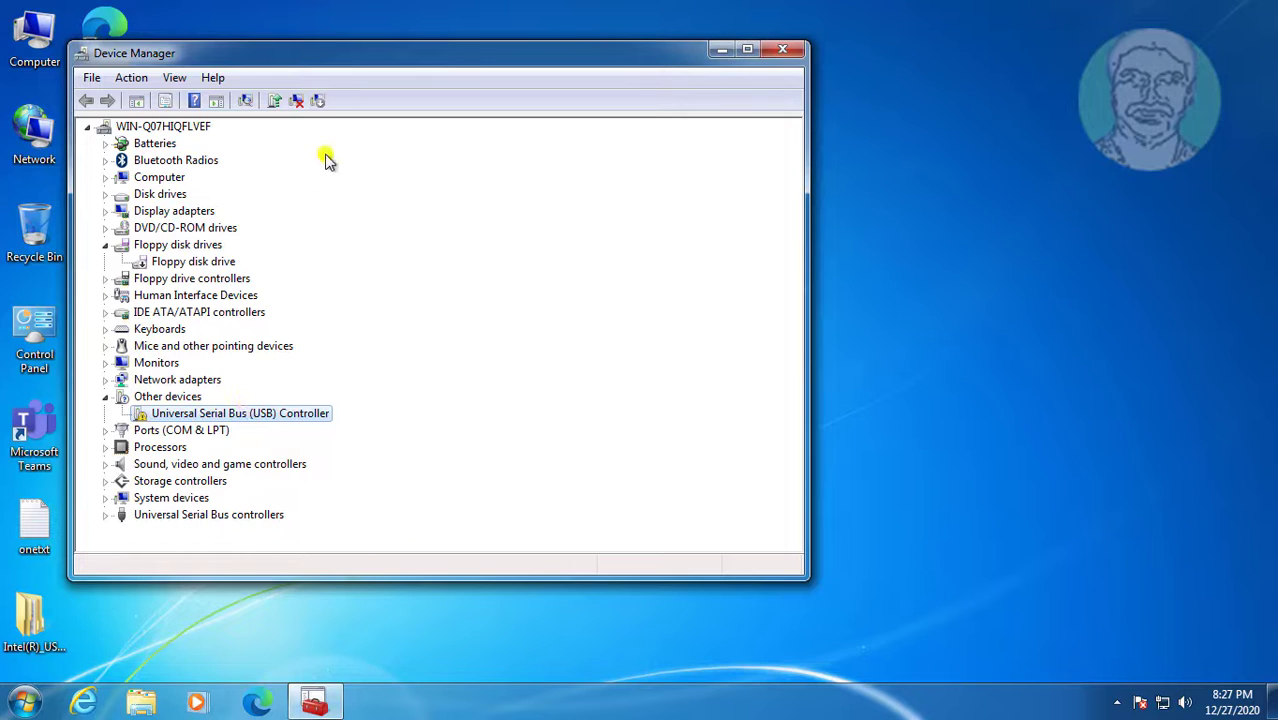
pyautogui.moveTo(272, 100)
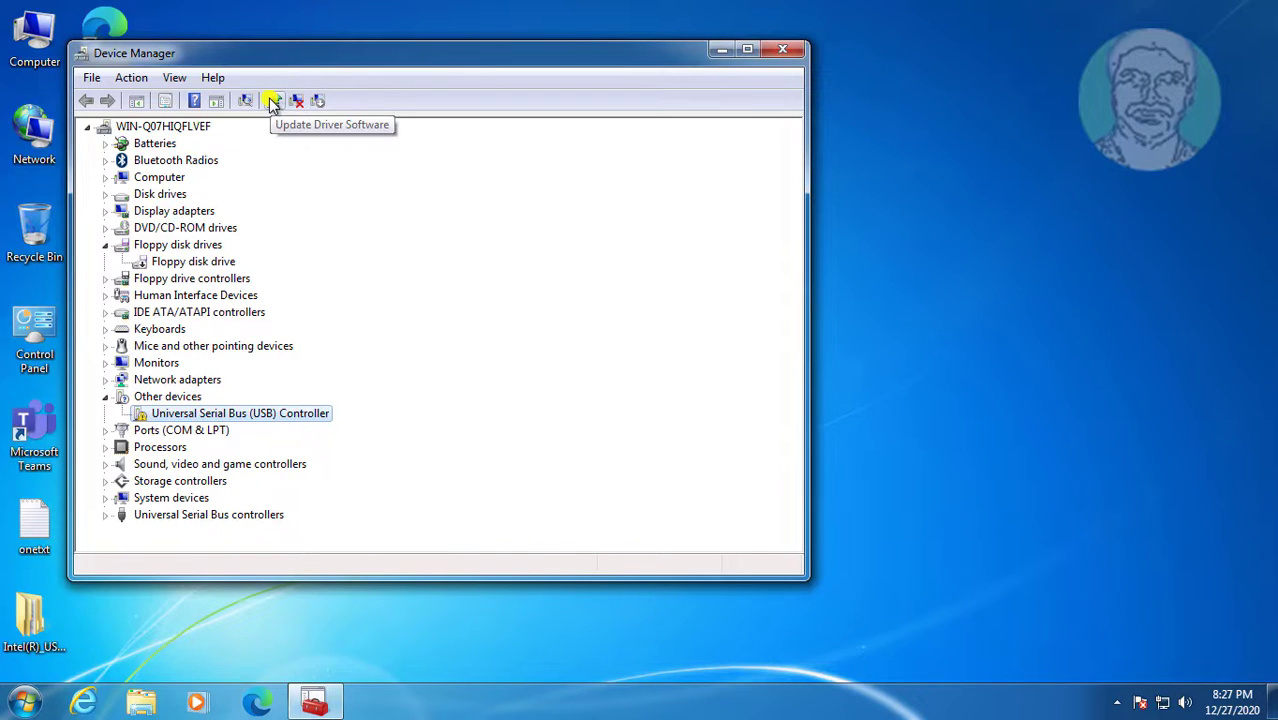
pyautogui.moveTo(244, 108)
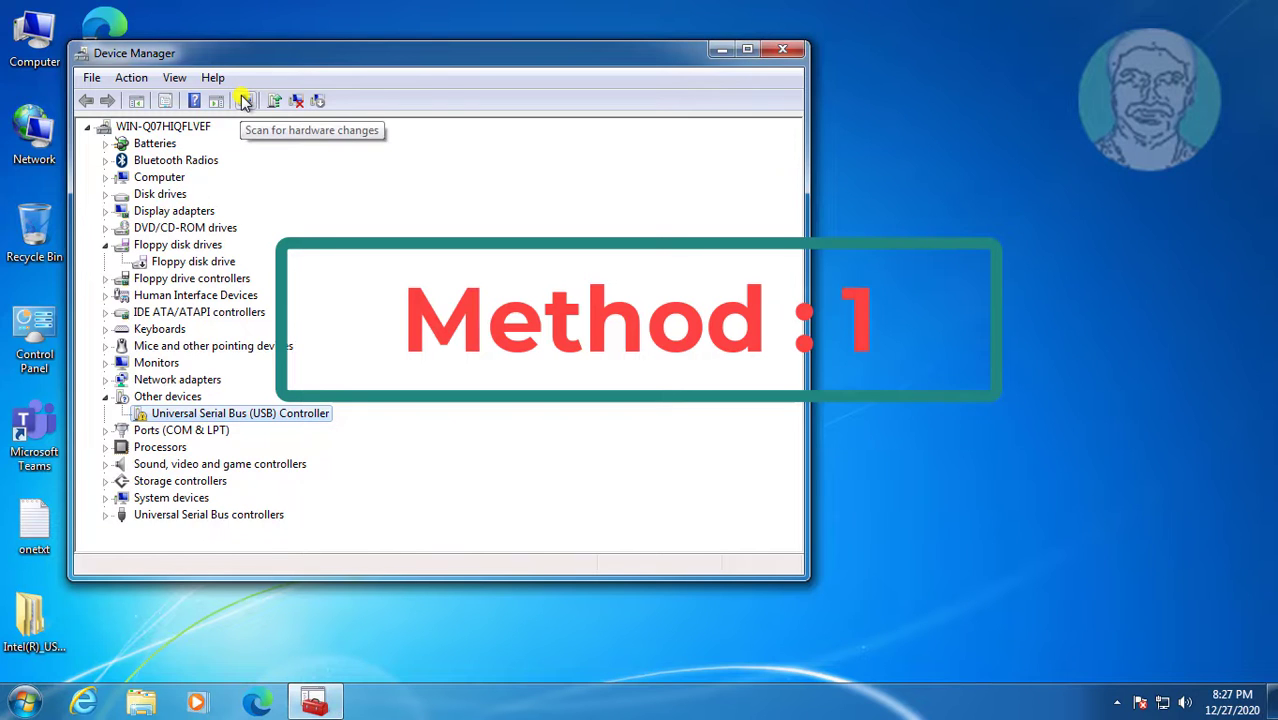
# Step: Scan for hardware changes and dismiss the message that no driver was found
pyautogui.click(244, 100)
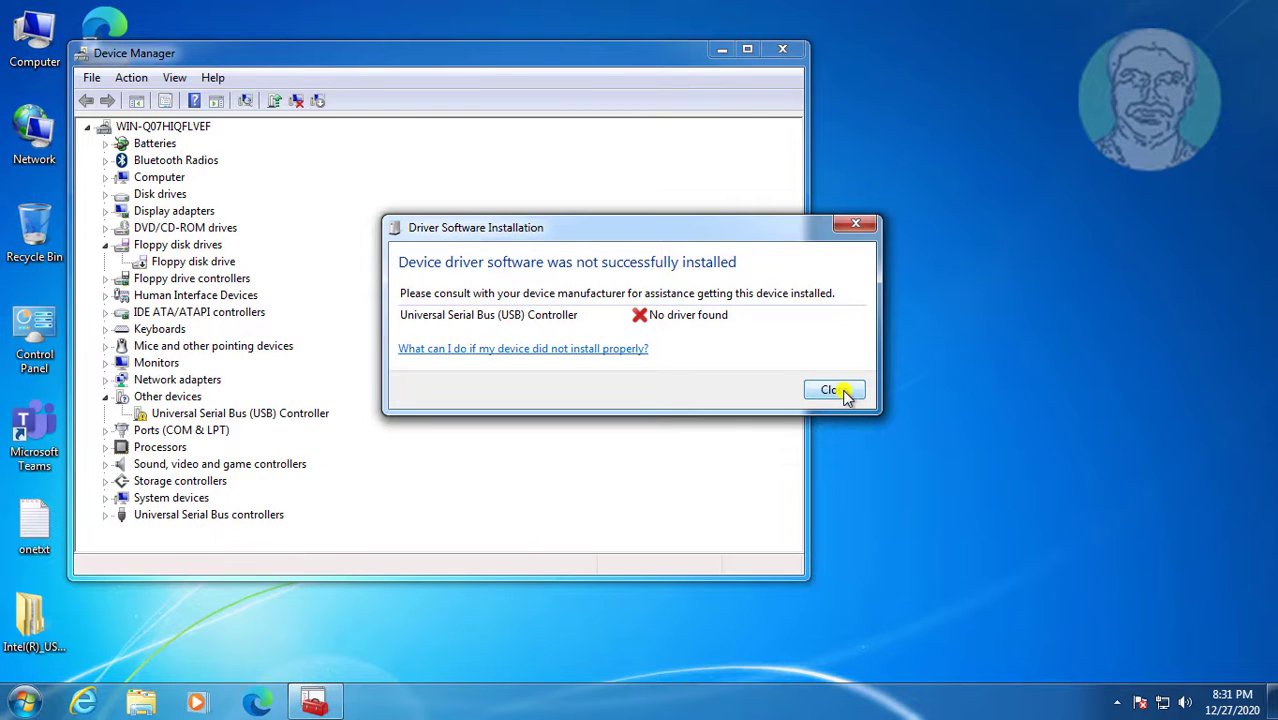
pyautogui.click(834, 388)
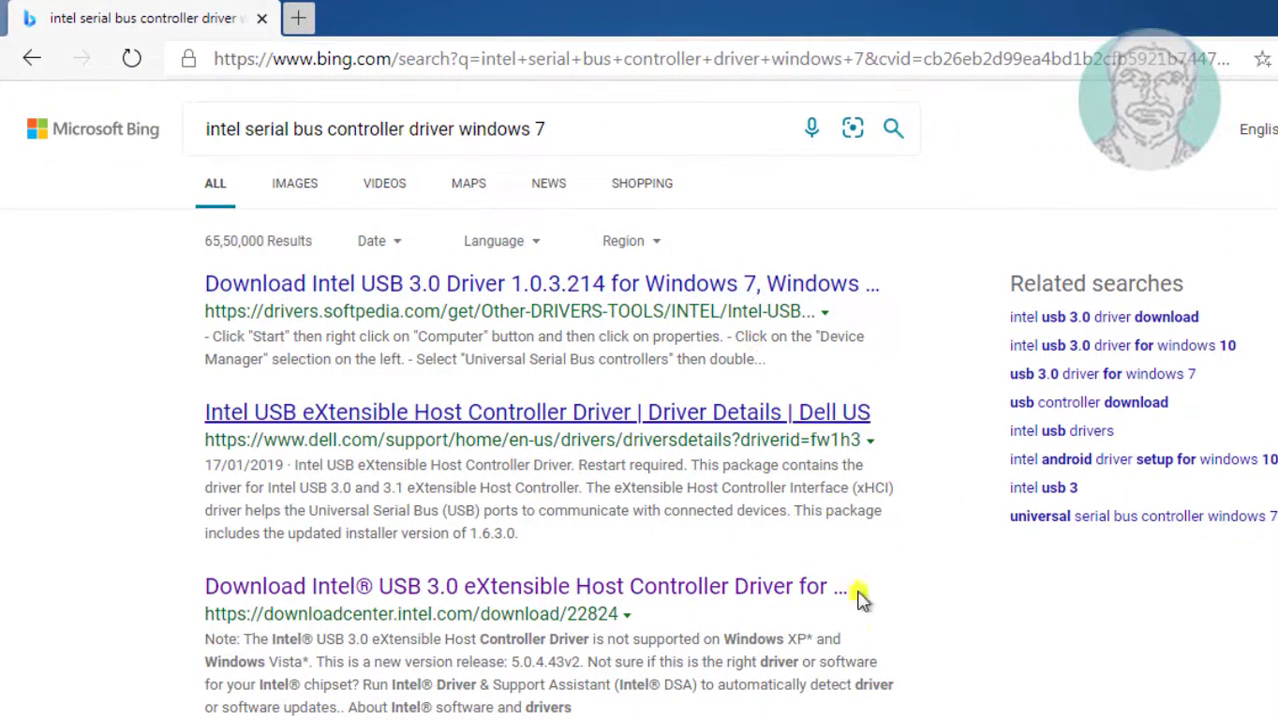
# Step: Download Intel's USB 3.0 eXtensible Host Controller driver from downloadcenter.intel.com, accepting the licence
pyautogui.click(524, 586)
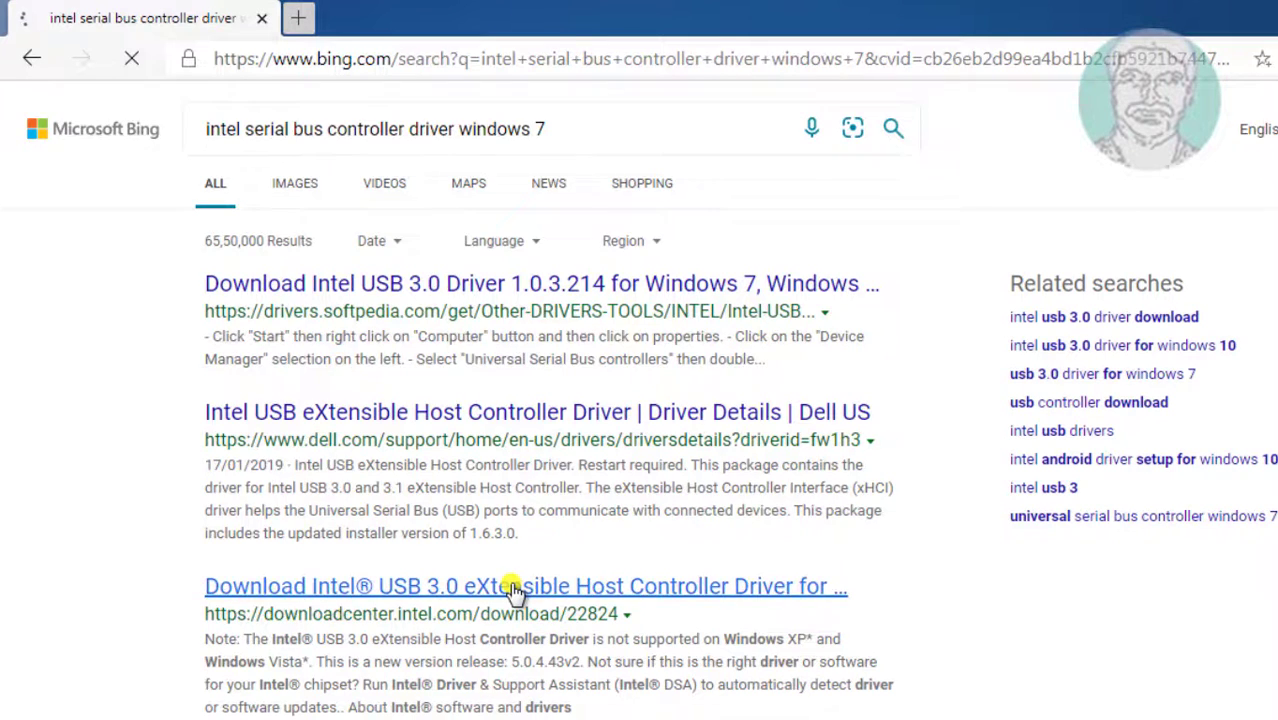
pyautogui.click(516, 586)
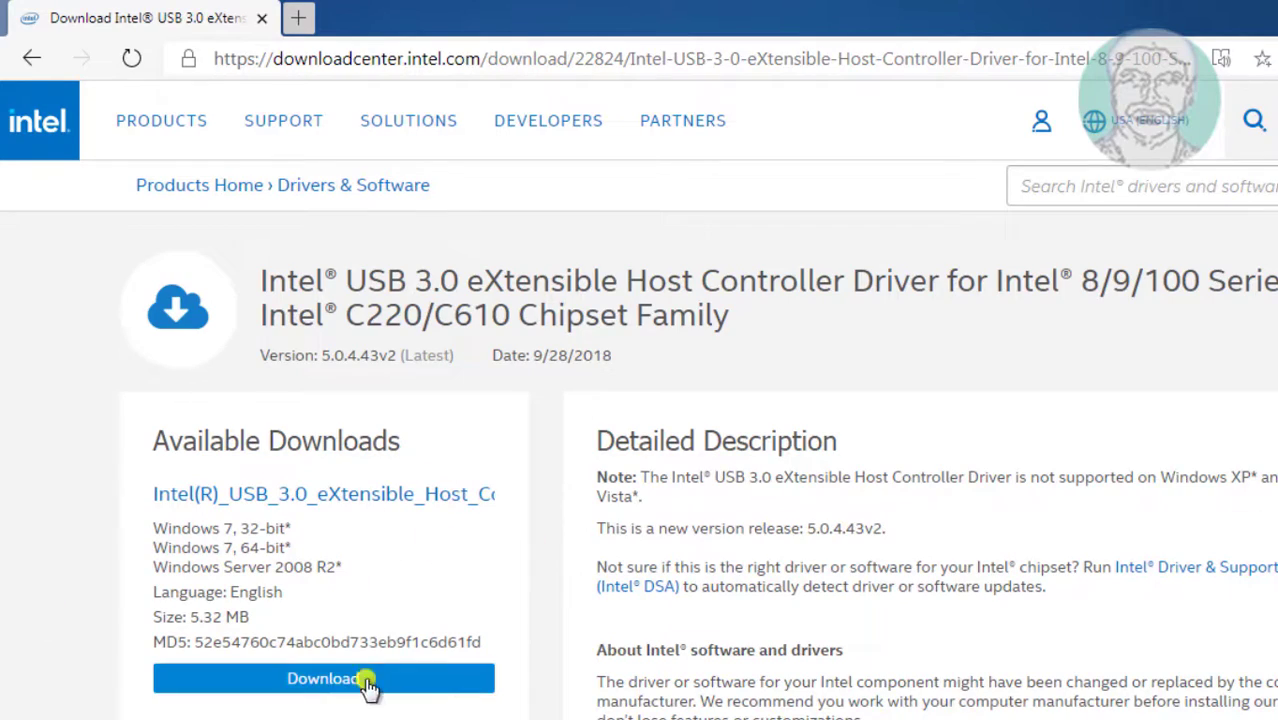
pyautogui.click(324, 678)
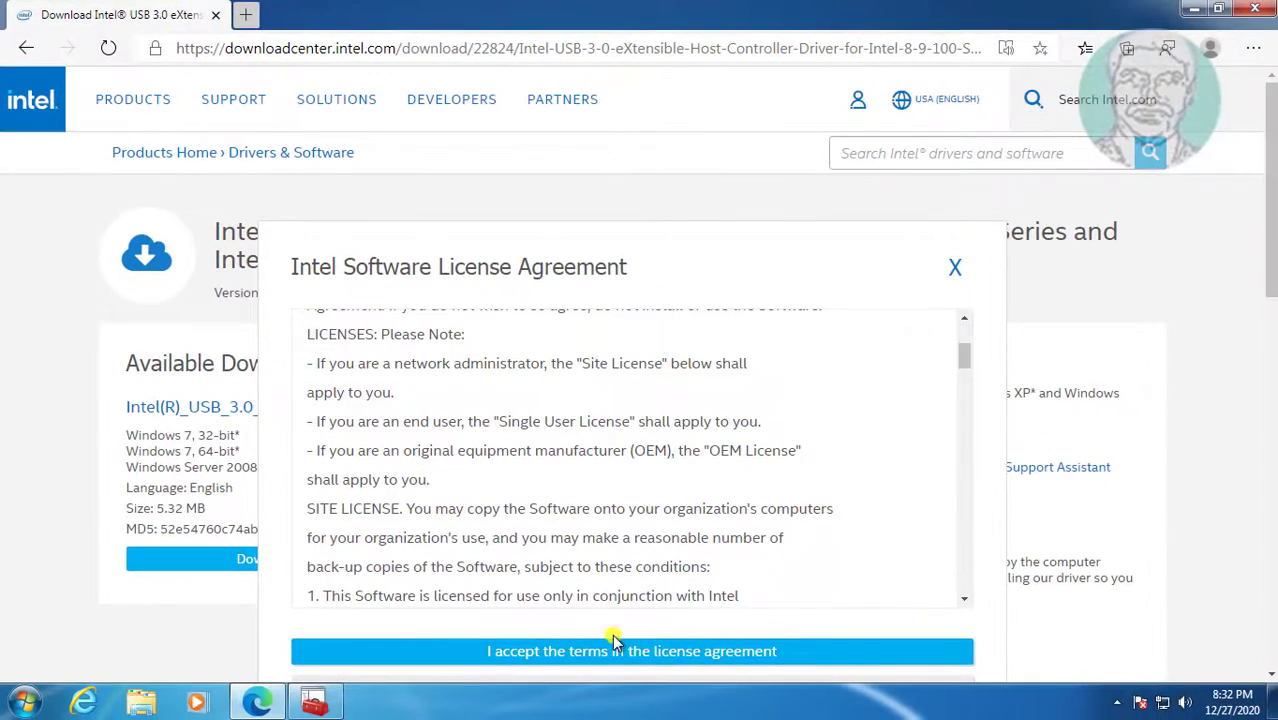
pyautogui.click(632, 652)
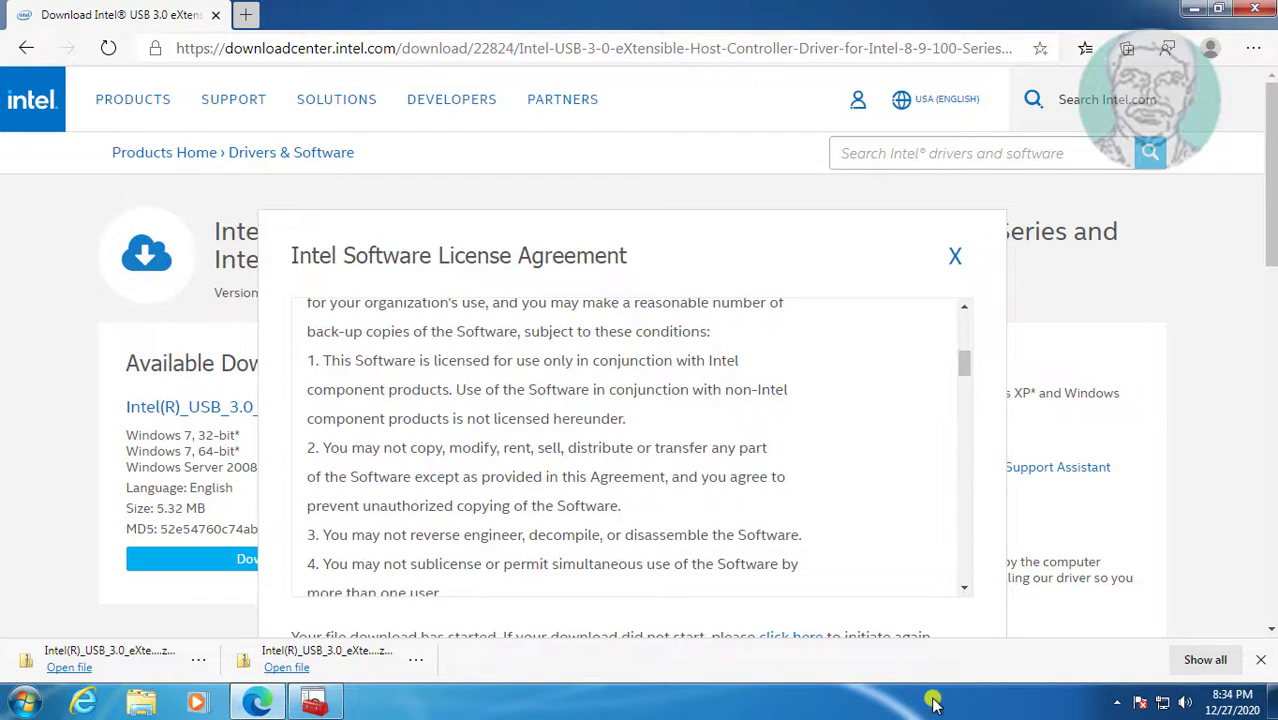
pyautogui.moveTo(44, 548)
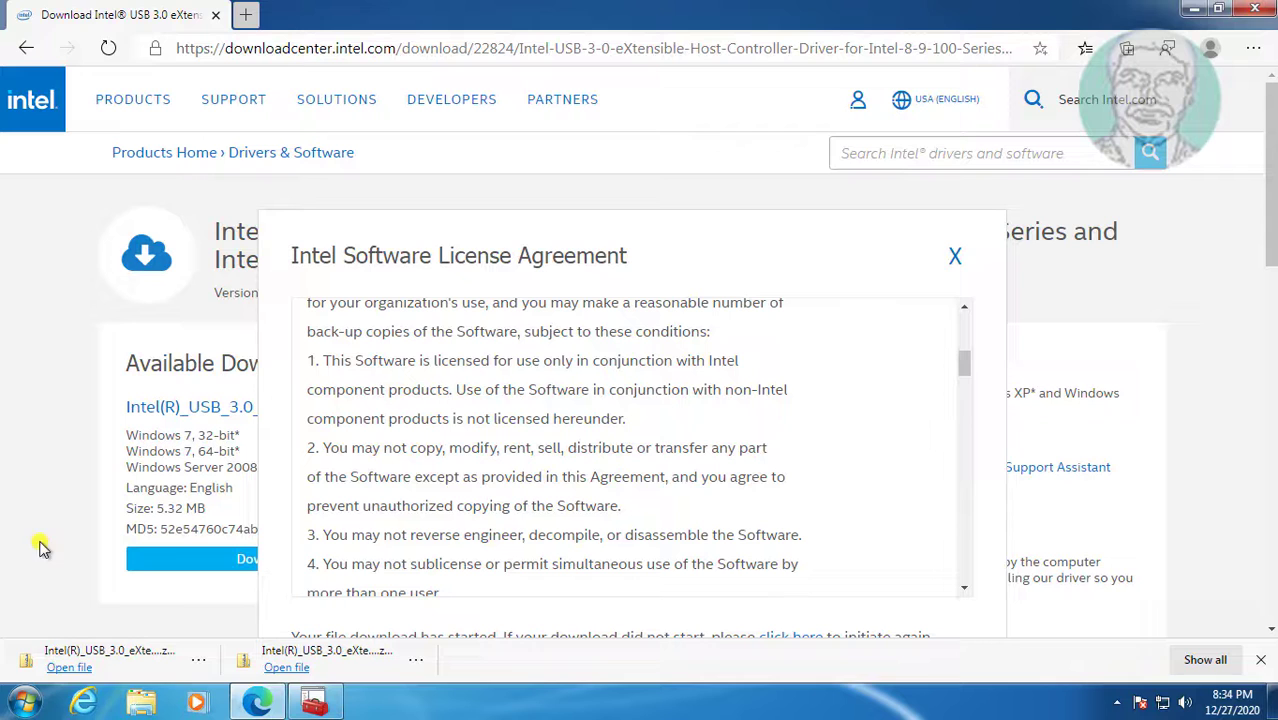
pyautogui.moveTo(210, 660)
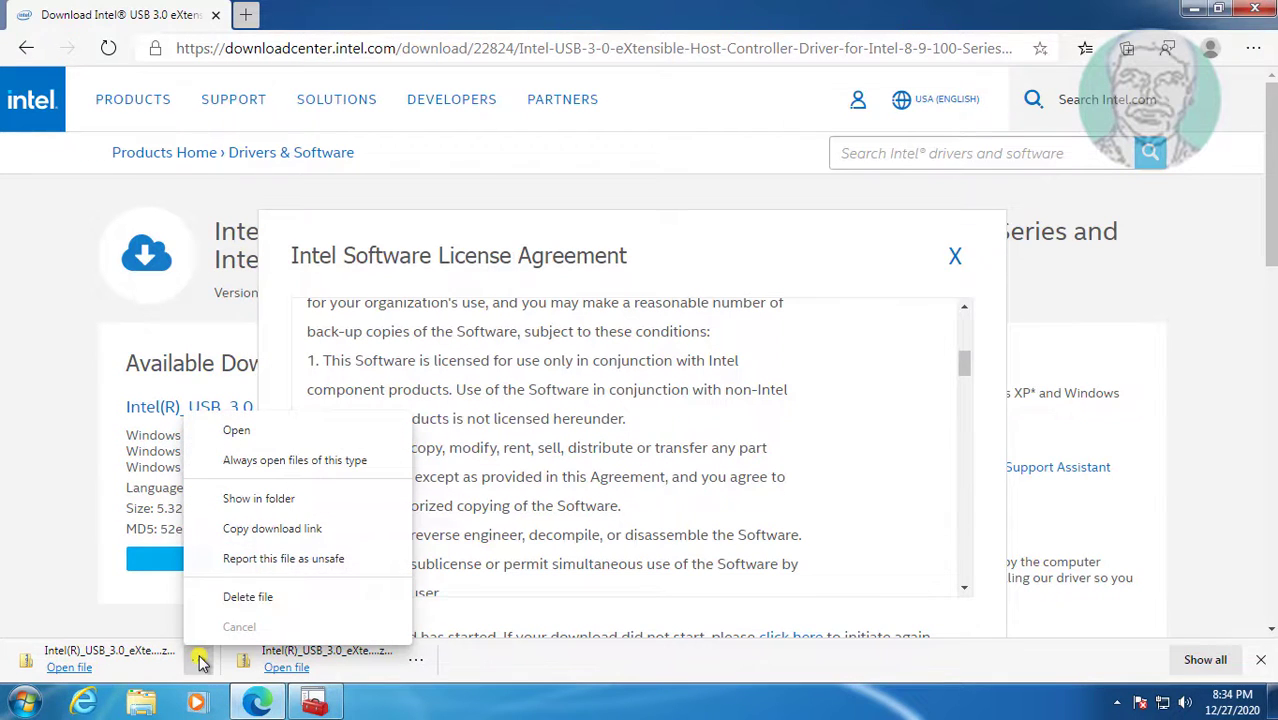
# Step: Extract the downloaded Intel driver archive into the Downloads folder
pyautogui.click(258, 498)
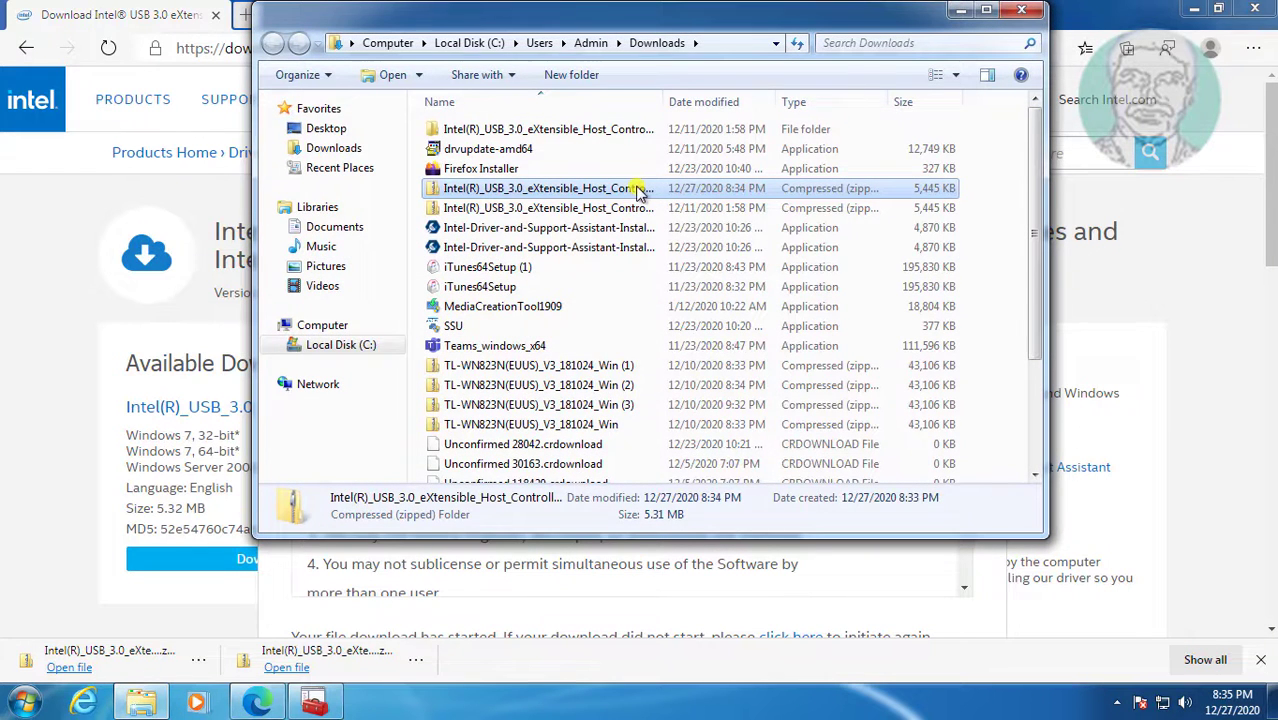
pyautogui.rightClick(540, 188)
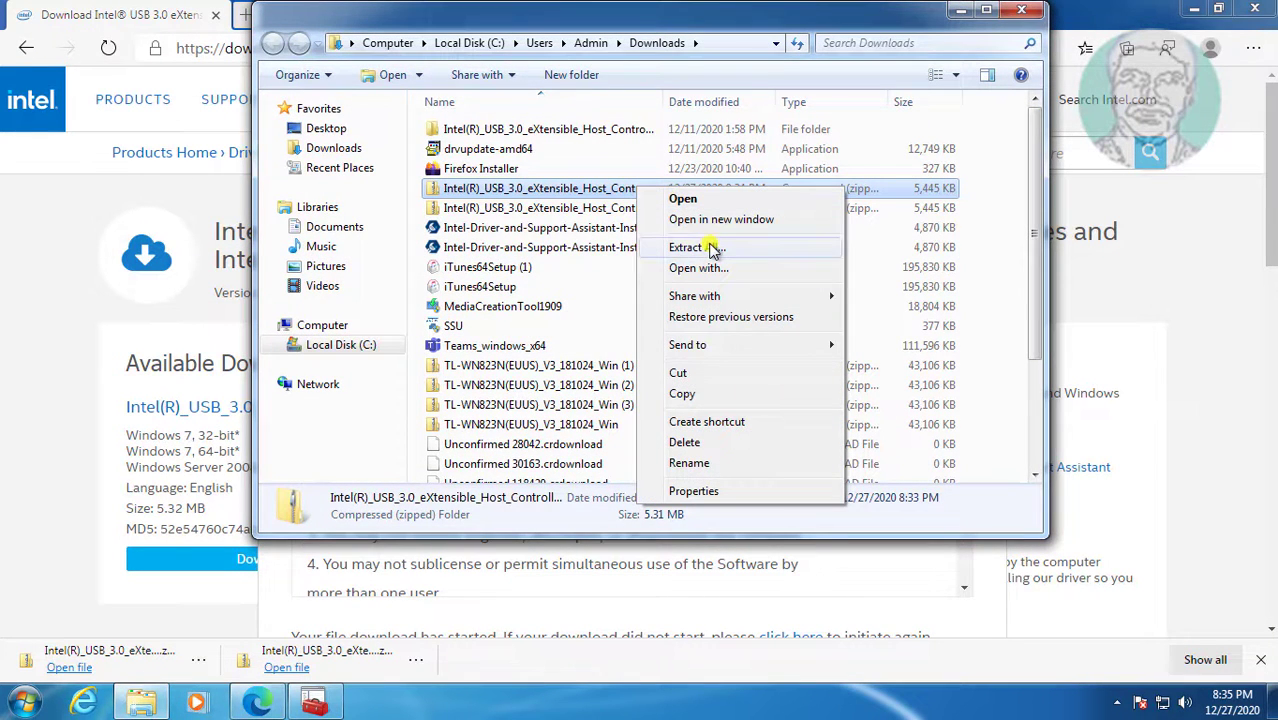
pyautogui.click(696, 248)
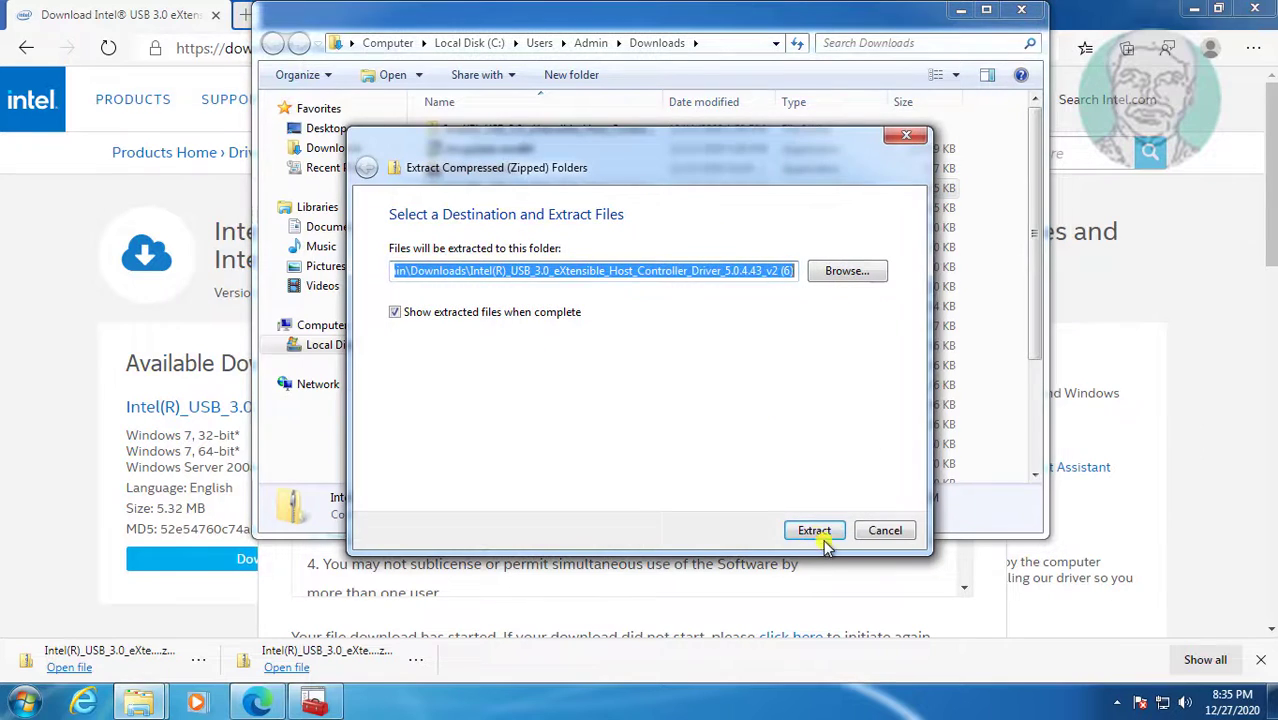
pyautogui.click(814, 530)
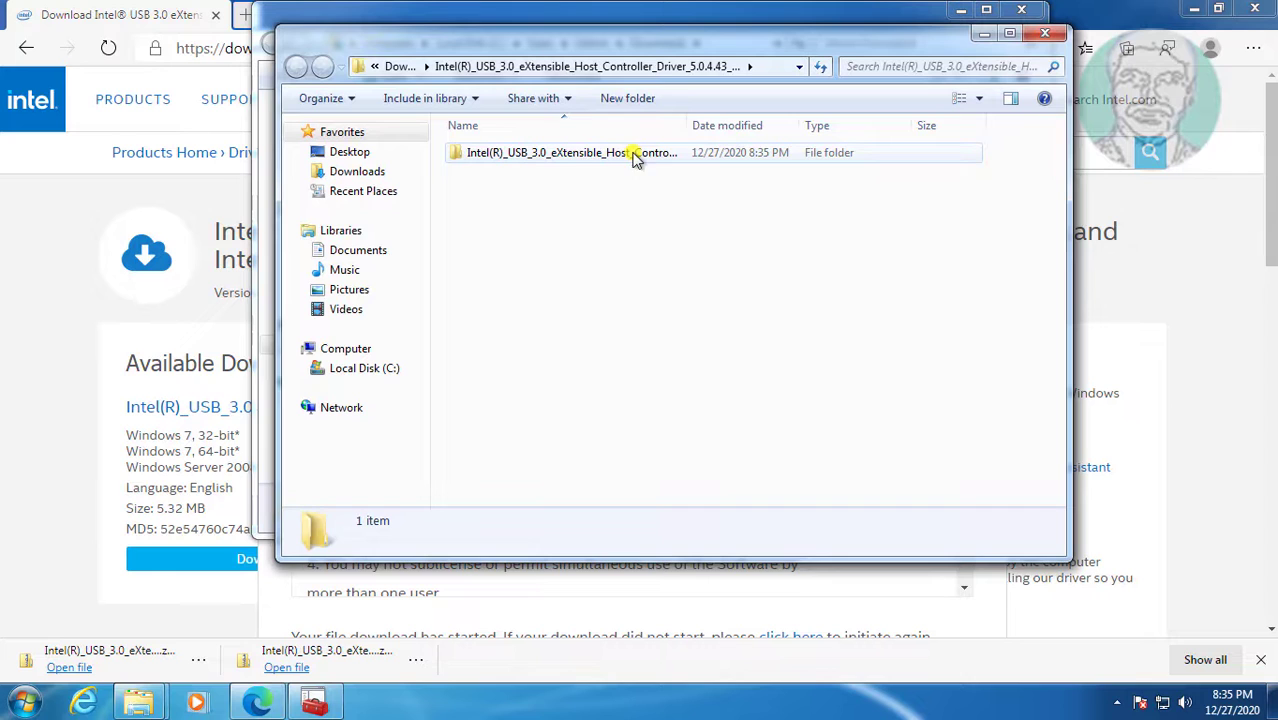
# Step: Launch the Setup installer from the extracted driver folder
pyautogui.doubleClick(560, 152)
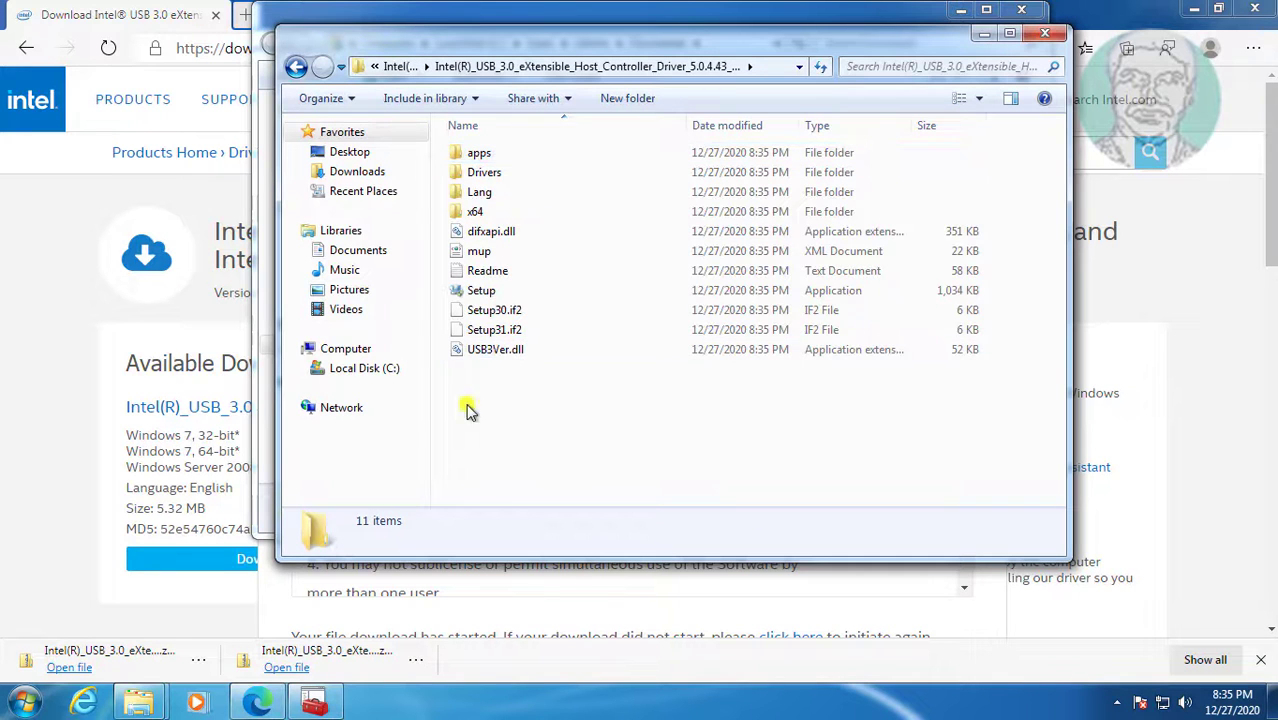
pyautogui.click(480, 290)
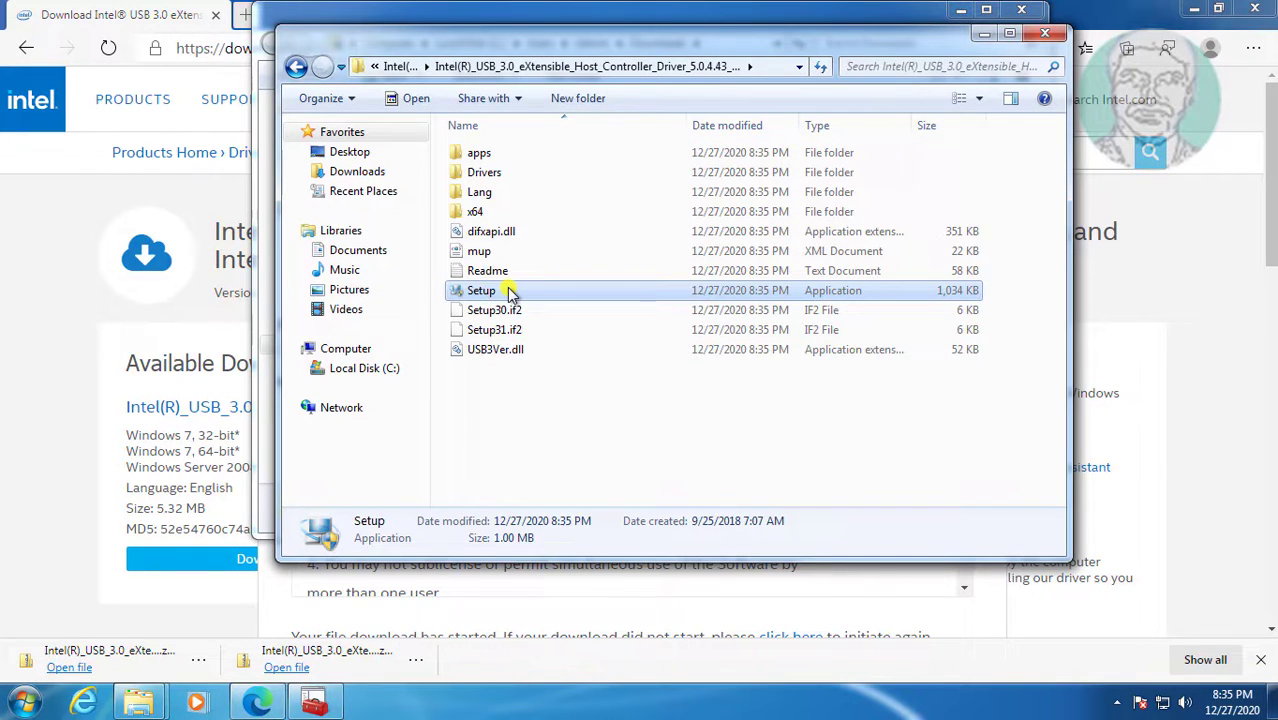
pyautogui.doubleClick(480, 290)
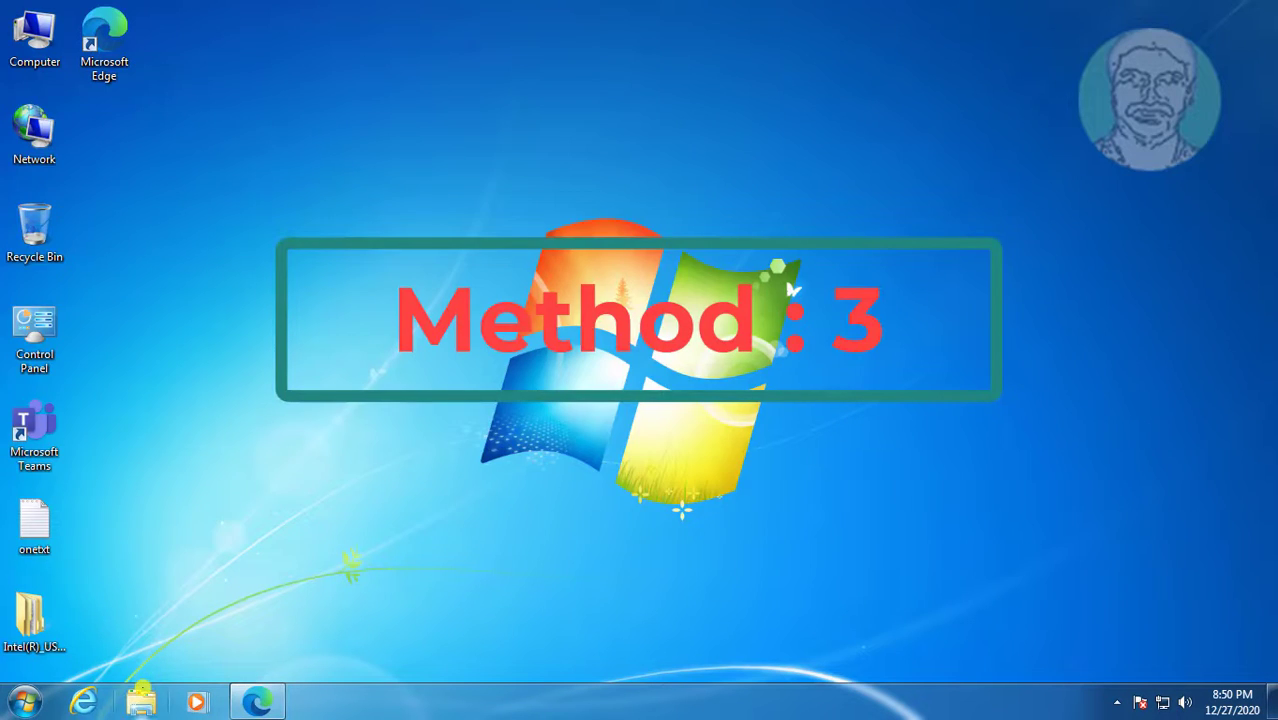
# Step: Browse into the extracted package's Drivers > Win7 folder
pyautogui.click(140, 700)
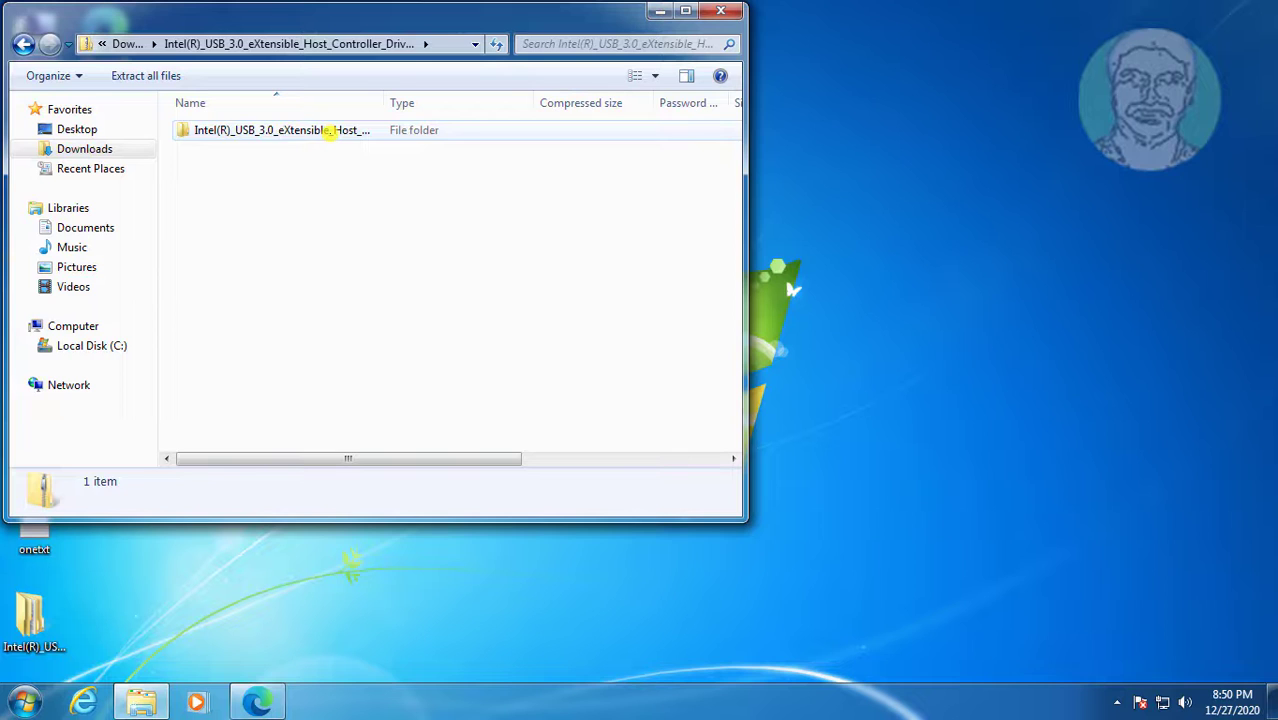
pyautogui.doubleClick(280, 130)
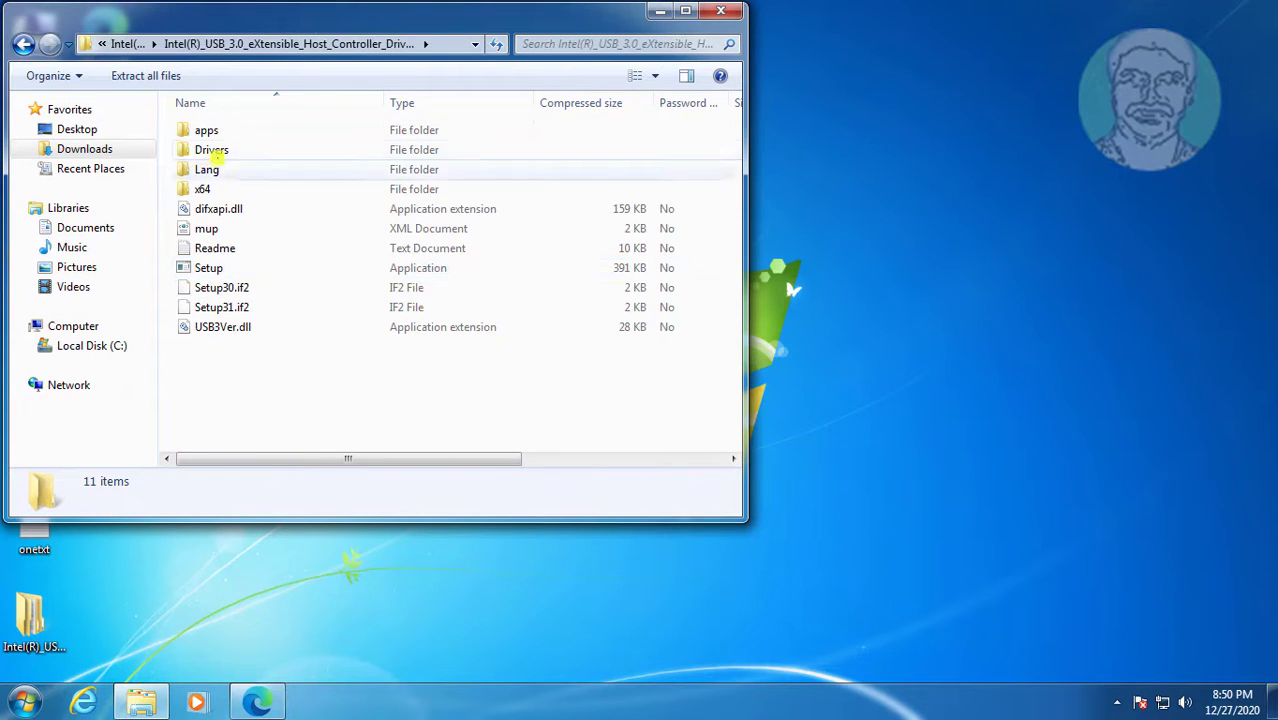
pyautogui.doubleClick(212, 148)
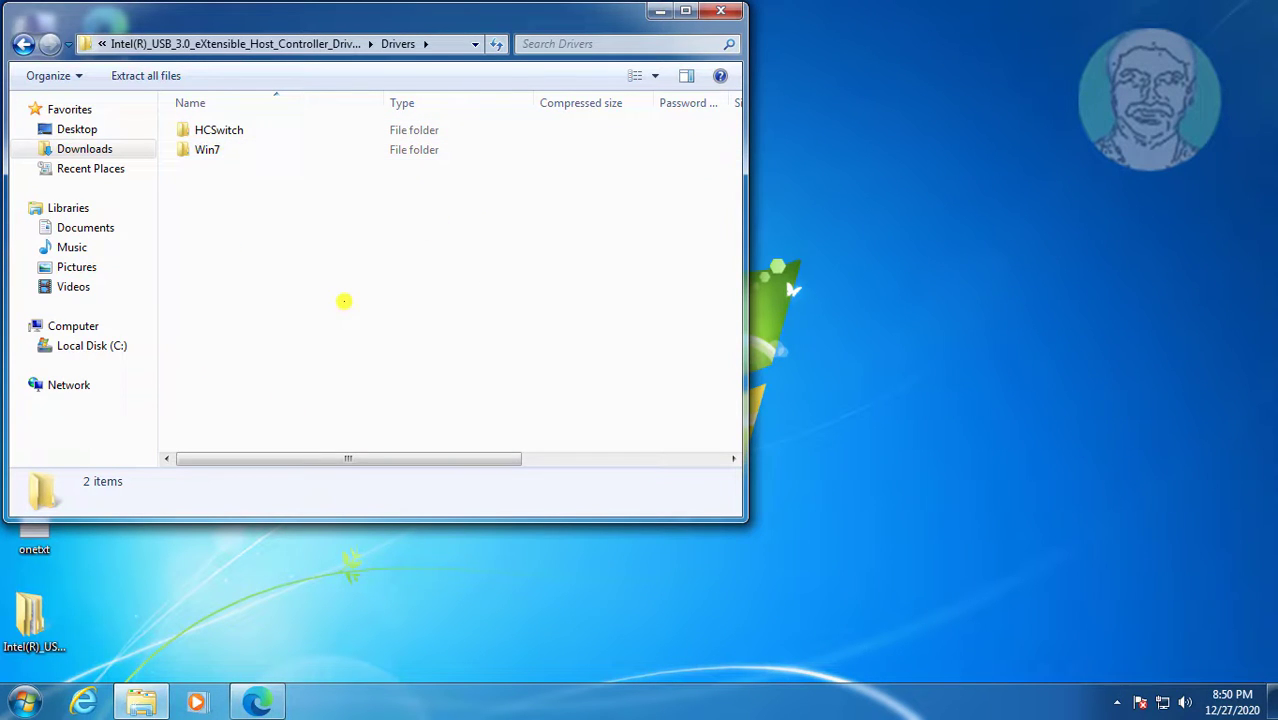
pyautogui.doubleClick(208, 148)
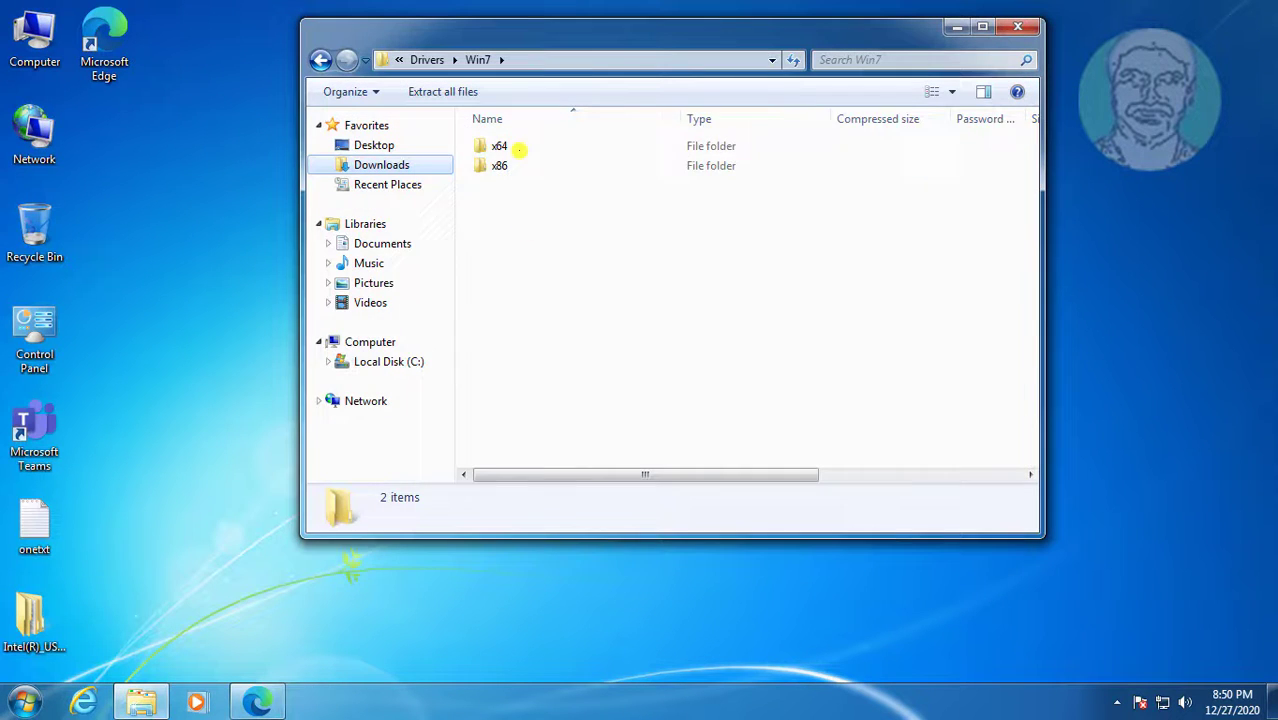
# Step: Enter the x64 folder and reveal its full path in the address bar for copying
pyautogui.doubleClick(498, 144)
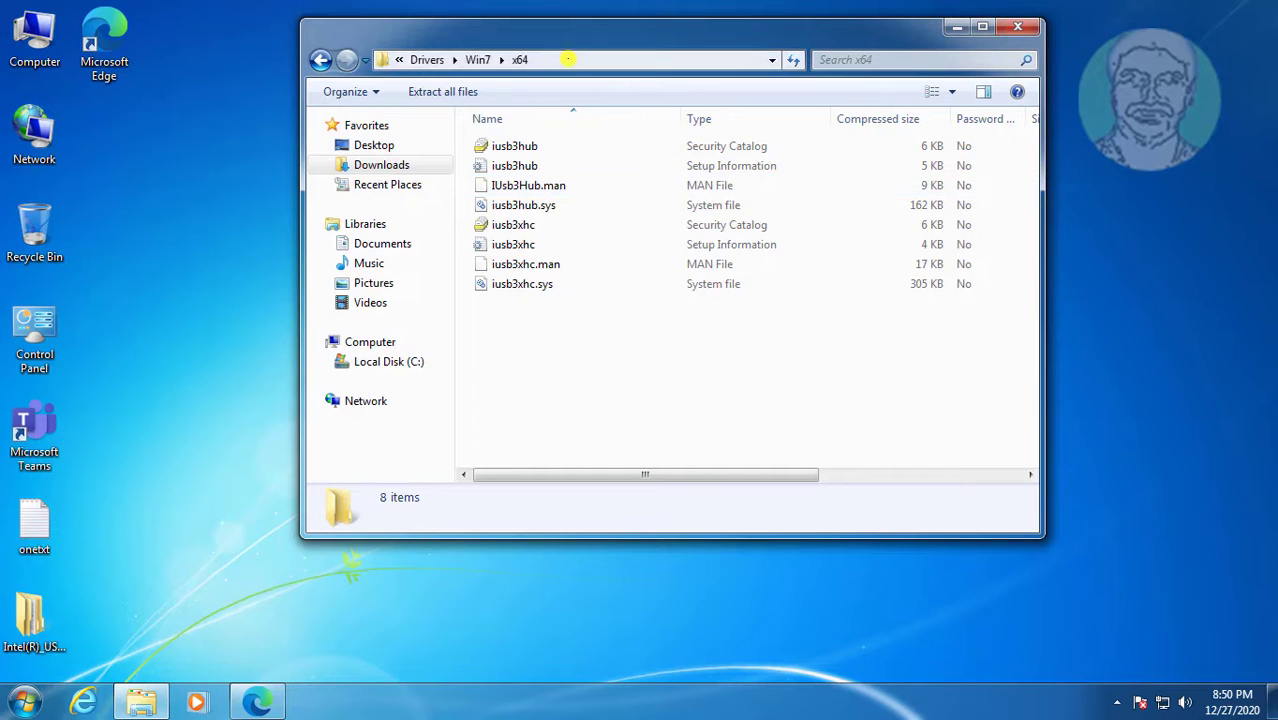
pyautogui.click(580, 60)
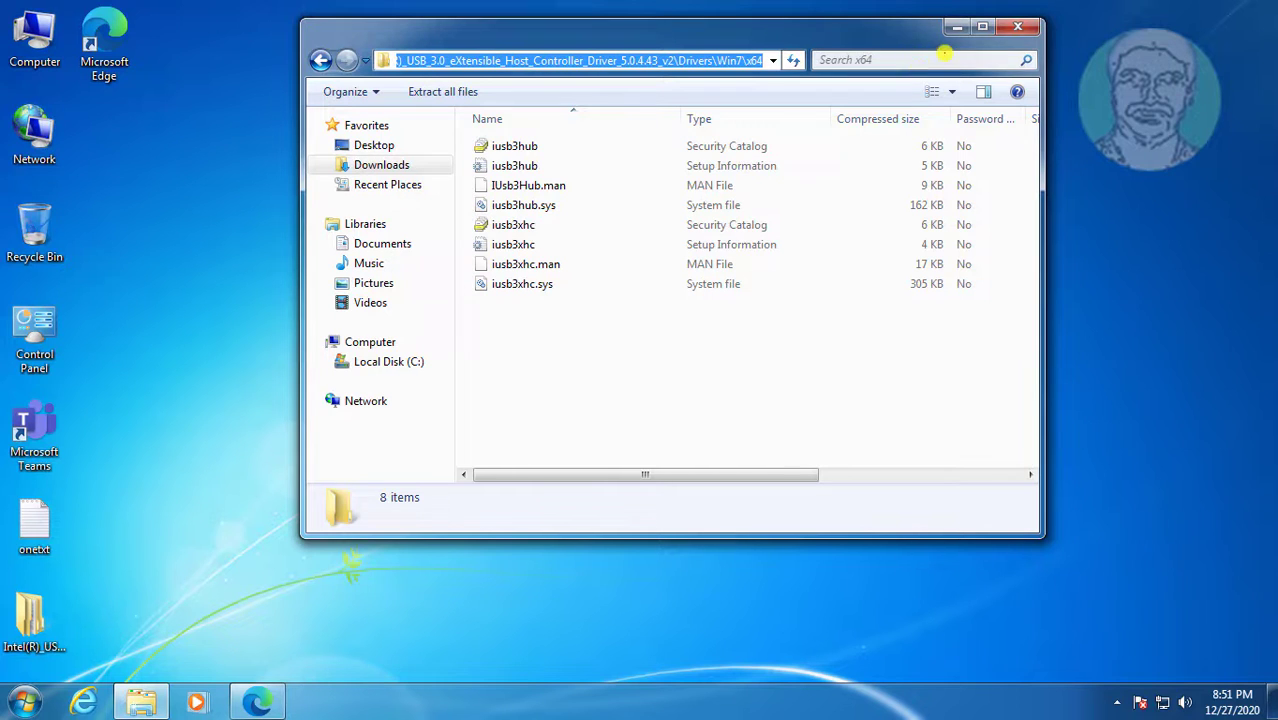
pyautogui.click(16, 700)
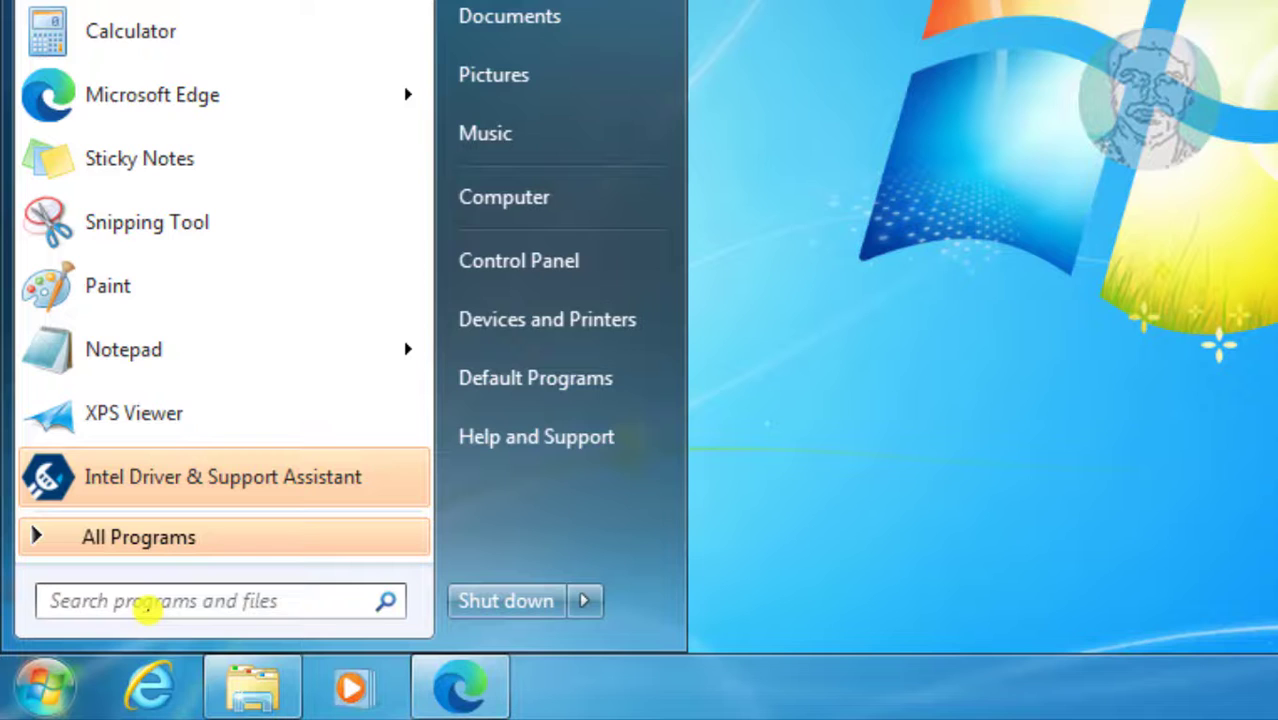
# Step: Reopen Device Manager and start Update Driver Software for the unknown USB controller, browsing manually
pyautogui.write('devi')
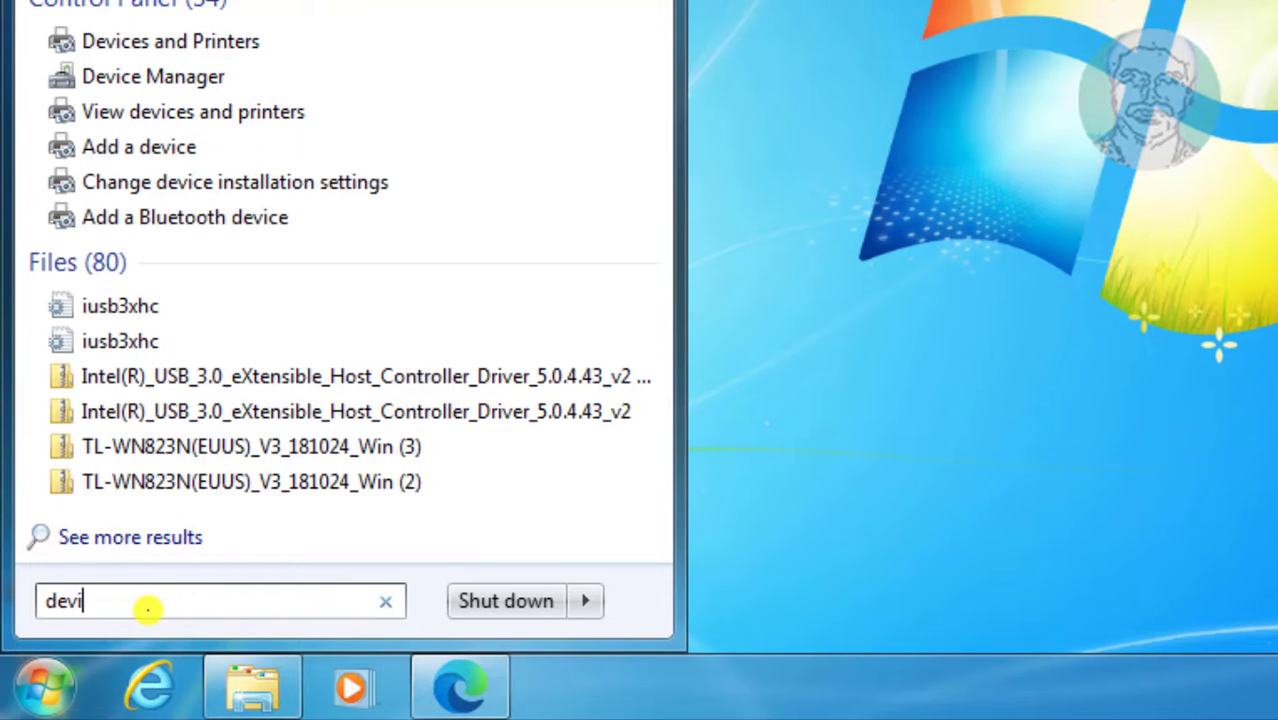
pyautogui.write('ce')
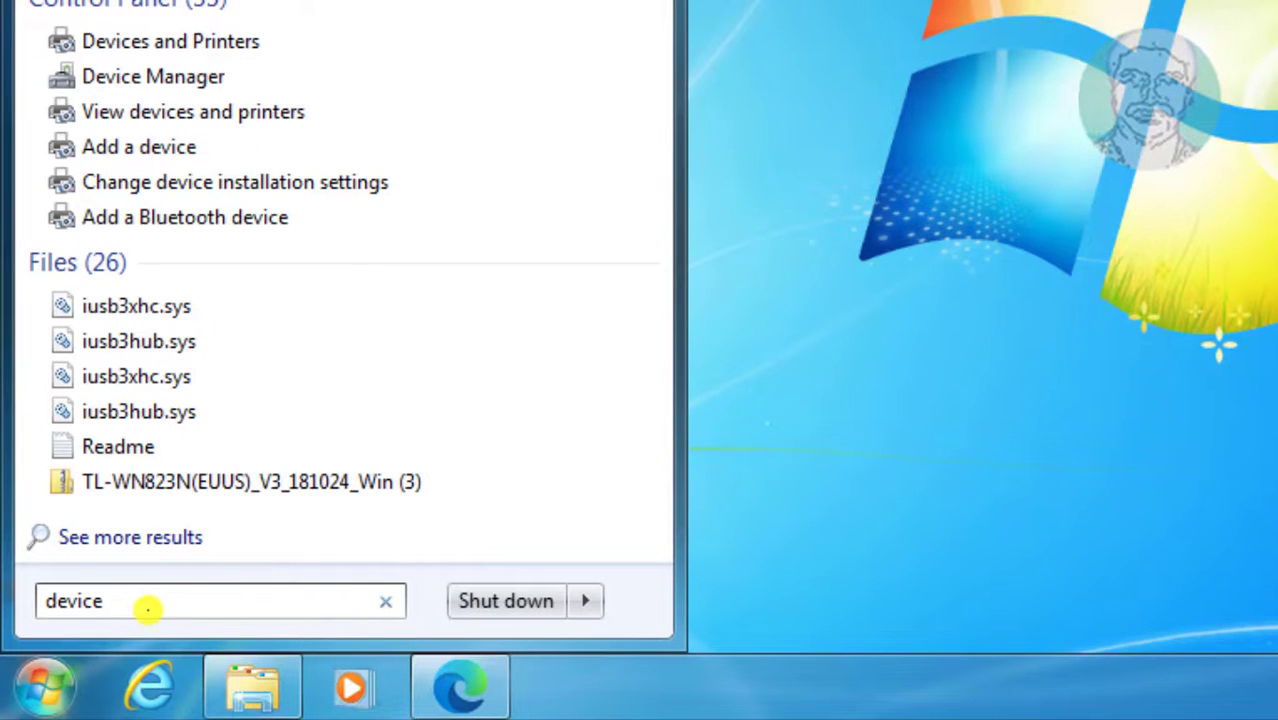
pyautogui.write('manager')
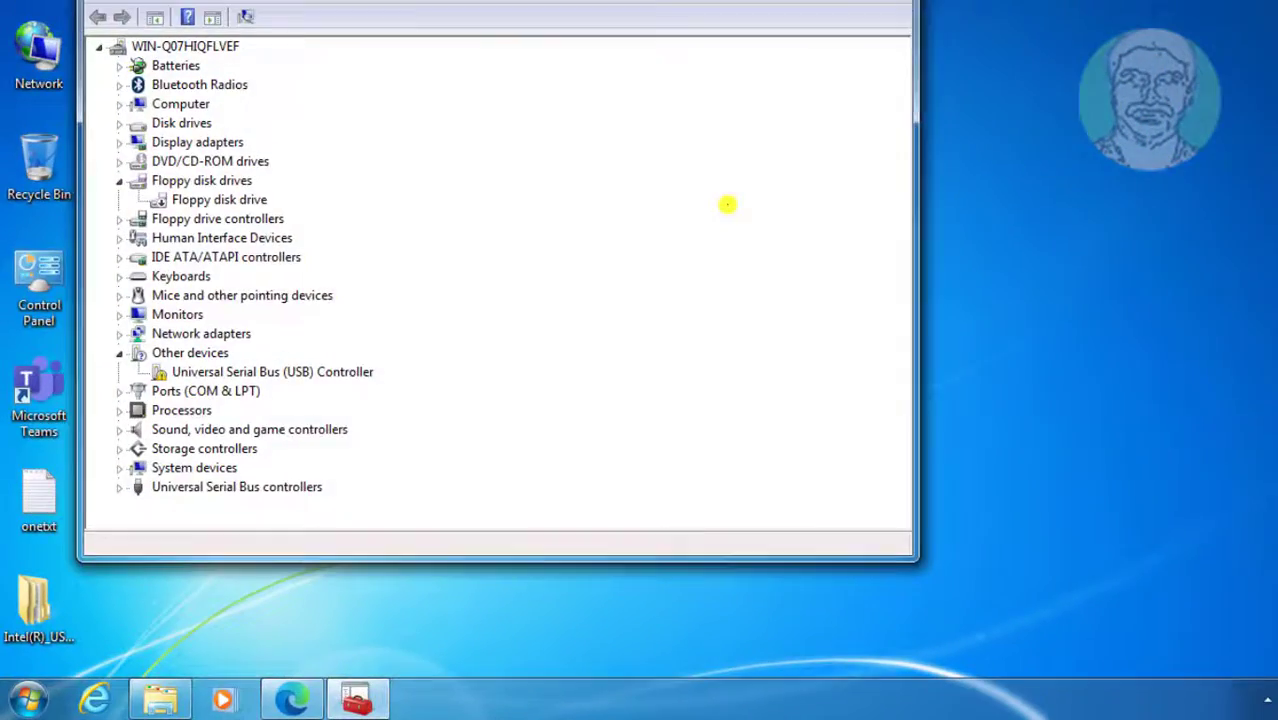
pyautogui.click(272, 370)
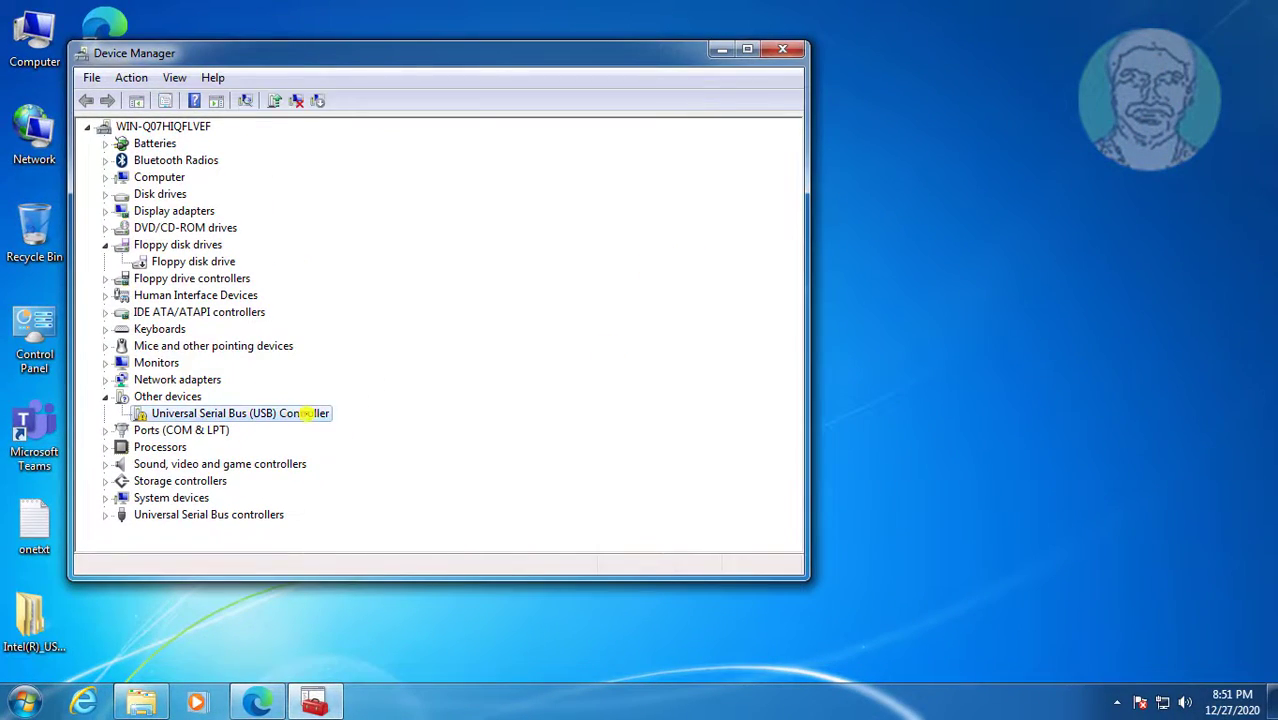
pyautogui.rightClick(240, 412)
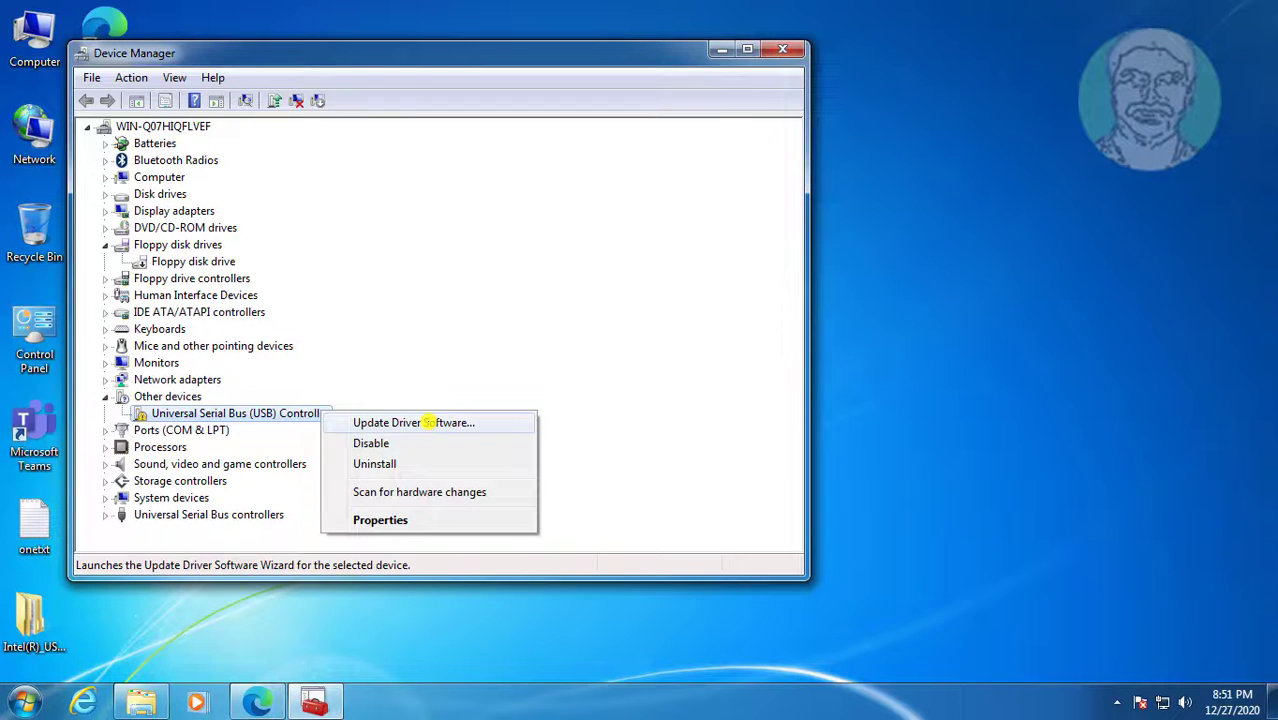
pyautogui.click(412, 422)
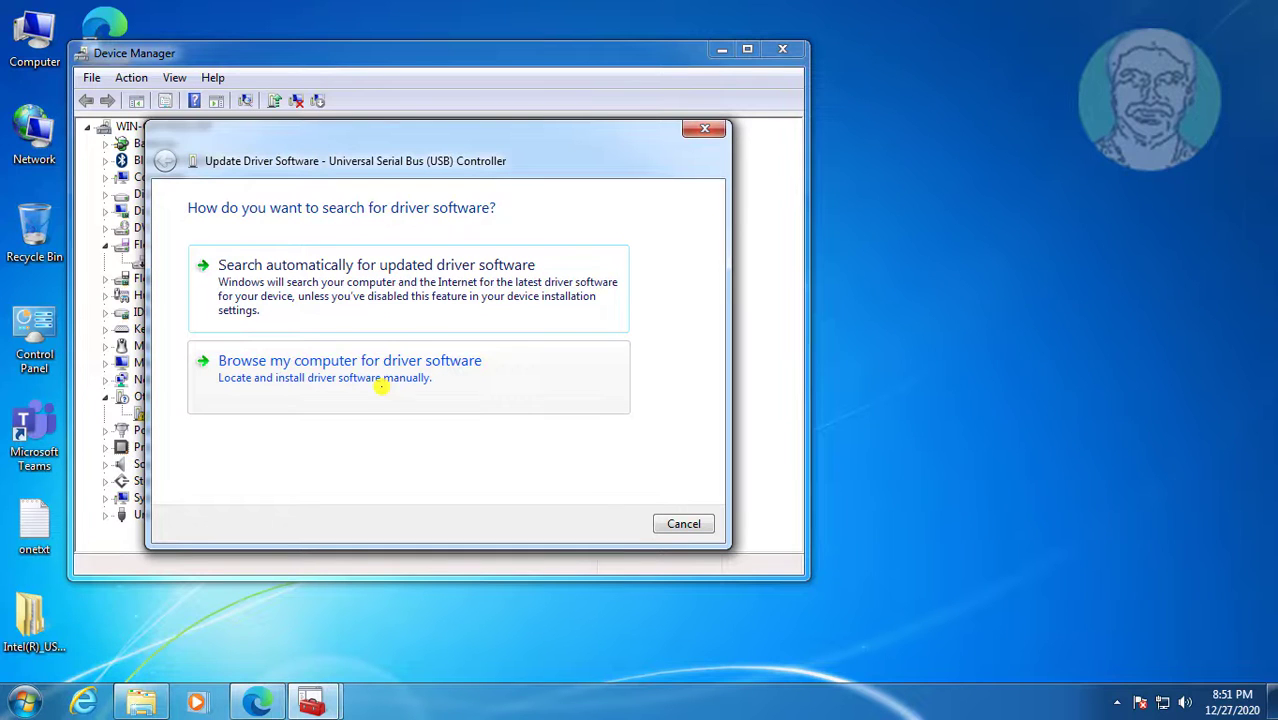
pyautogui.click(350, 360)
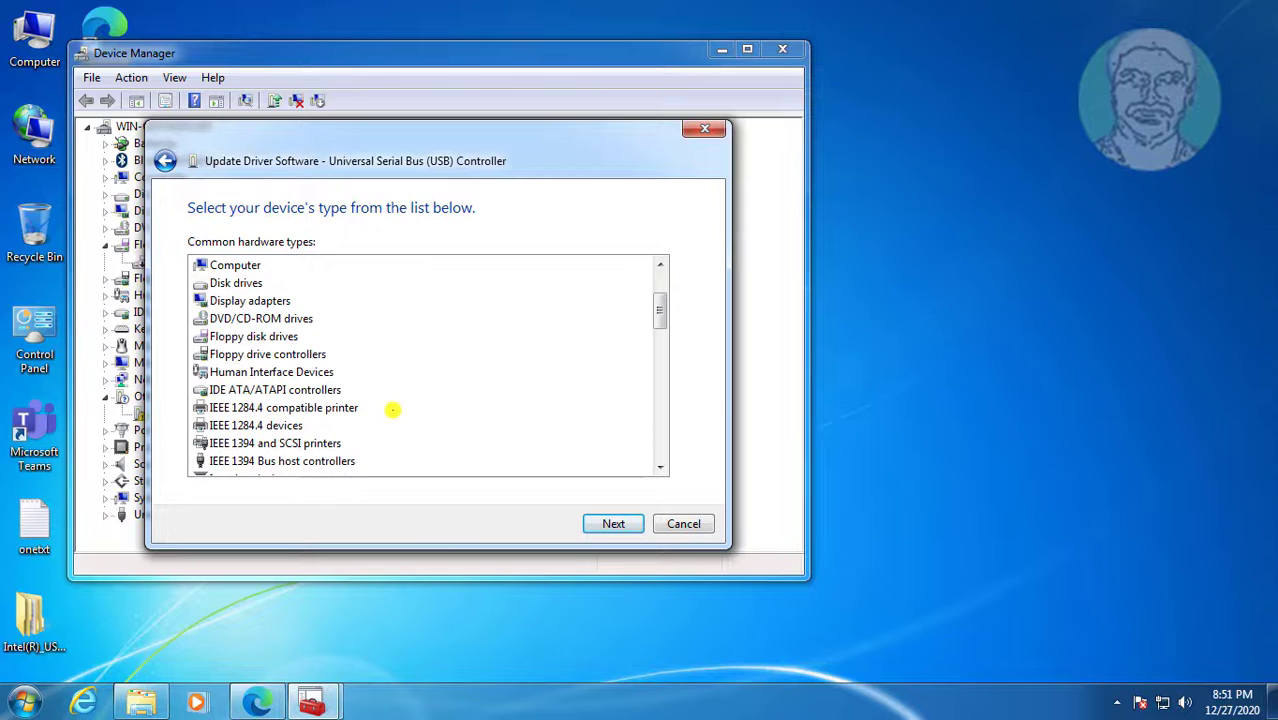
# Step: Choose Universal Serial Bus controllers as device type, use Have Disk and paste the copied driver path
pyautogui.scroll(-3)
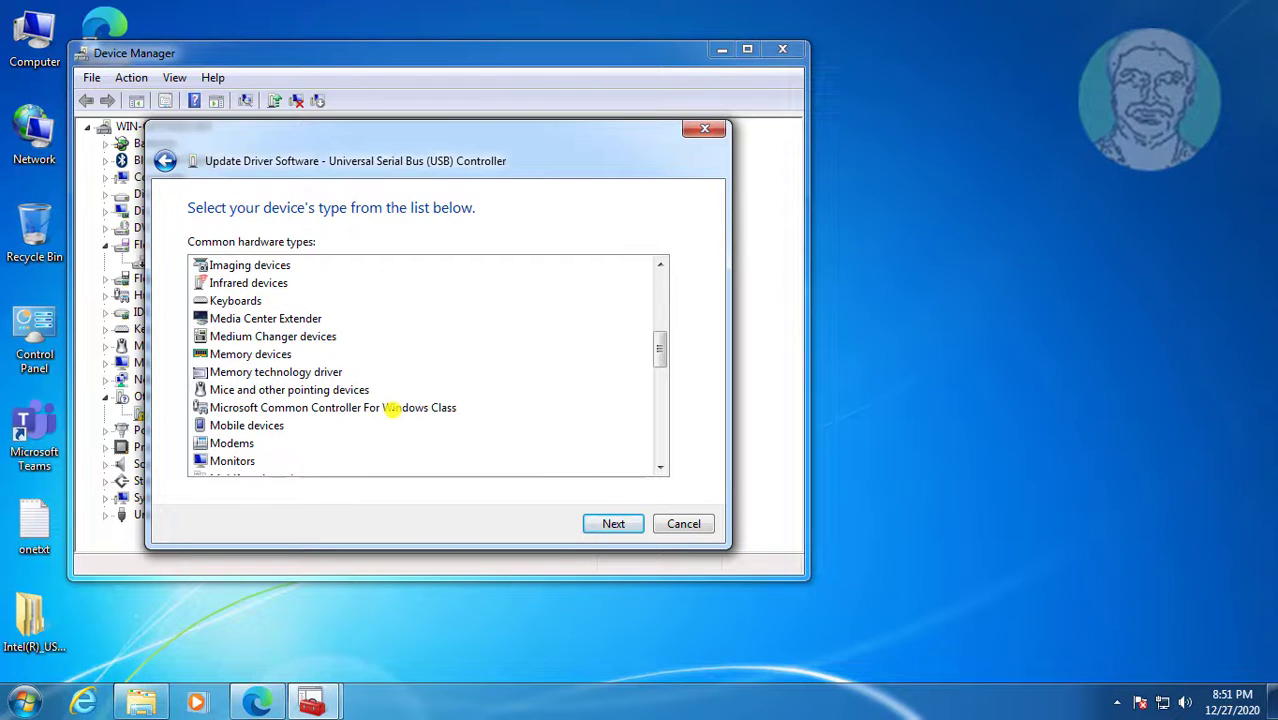
pyautogui.scroll(-3)
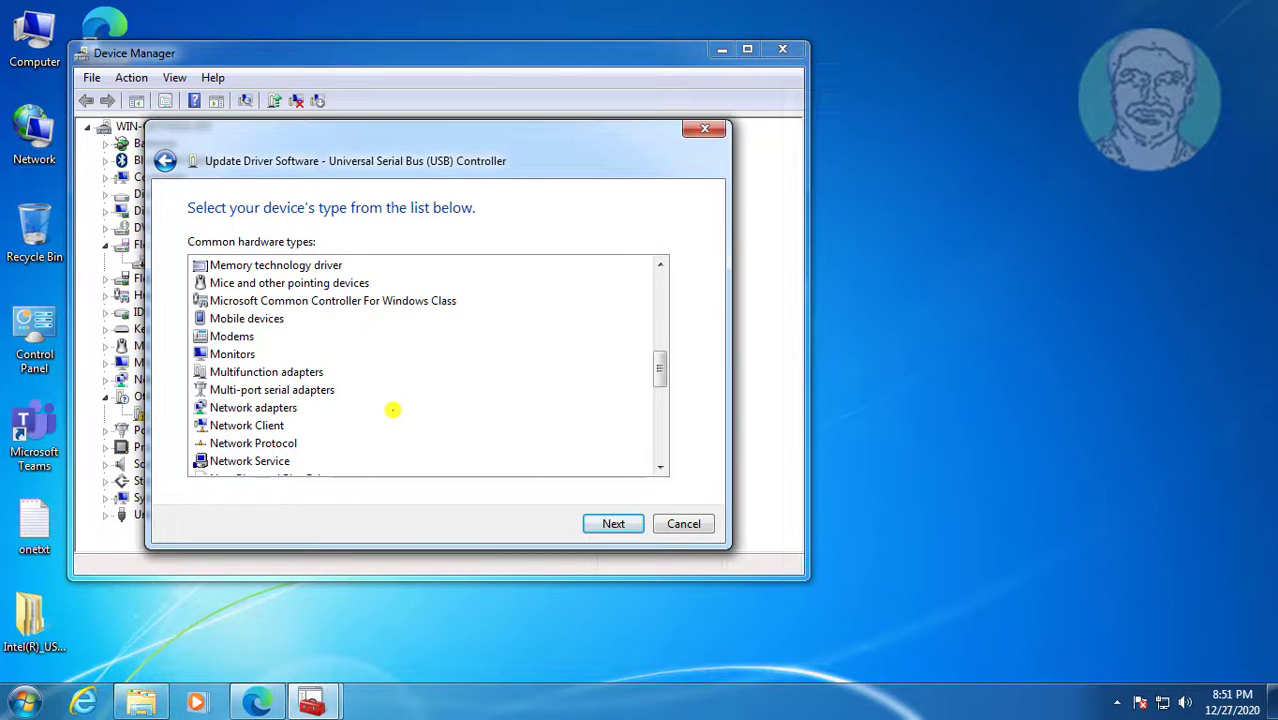
pyautogui.scroll(-3)
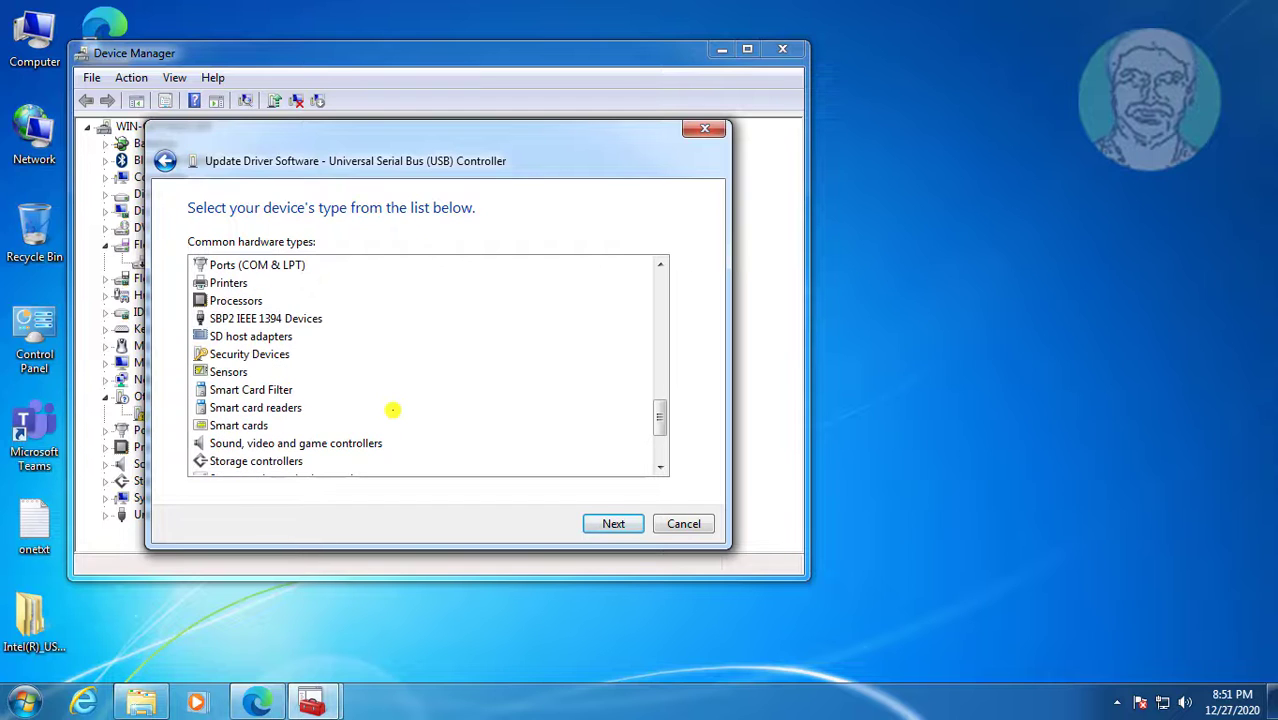
pyautogui.scroll(-3)
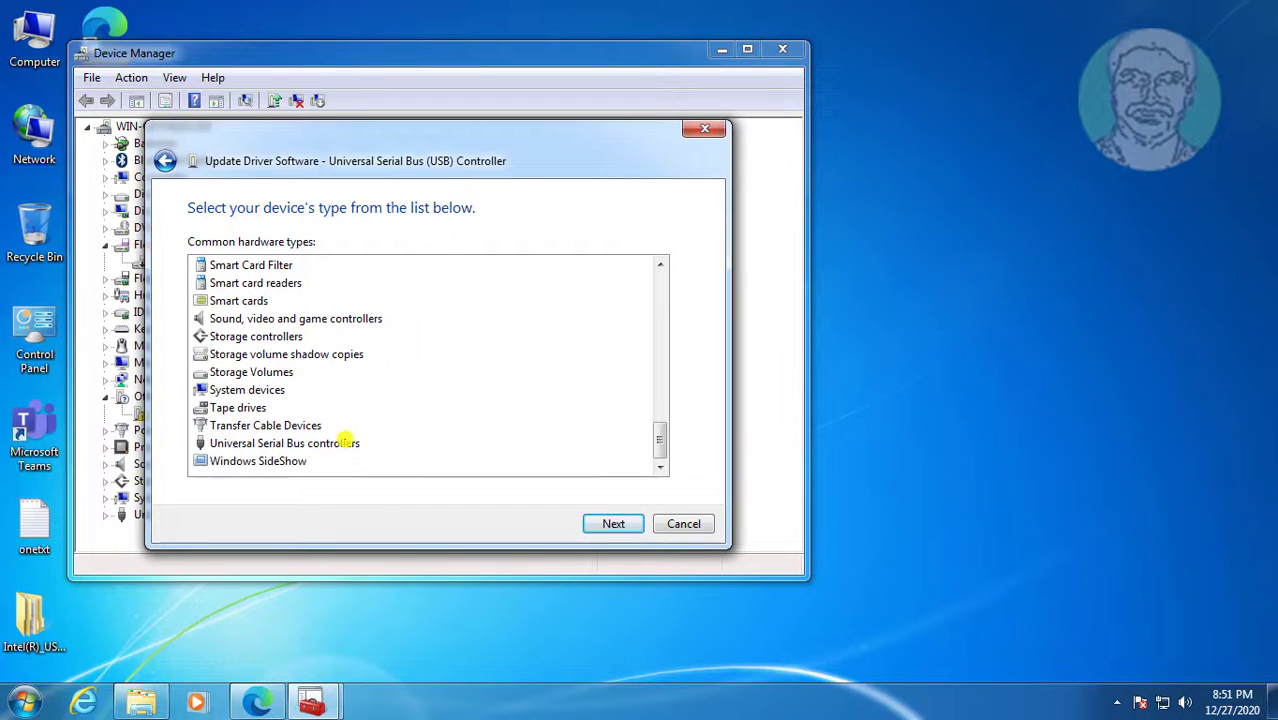
pyautogui.click(284, 444)
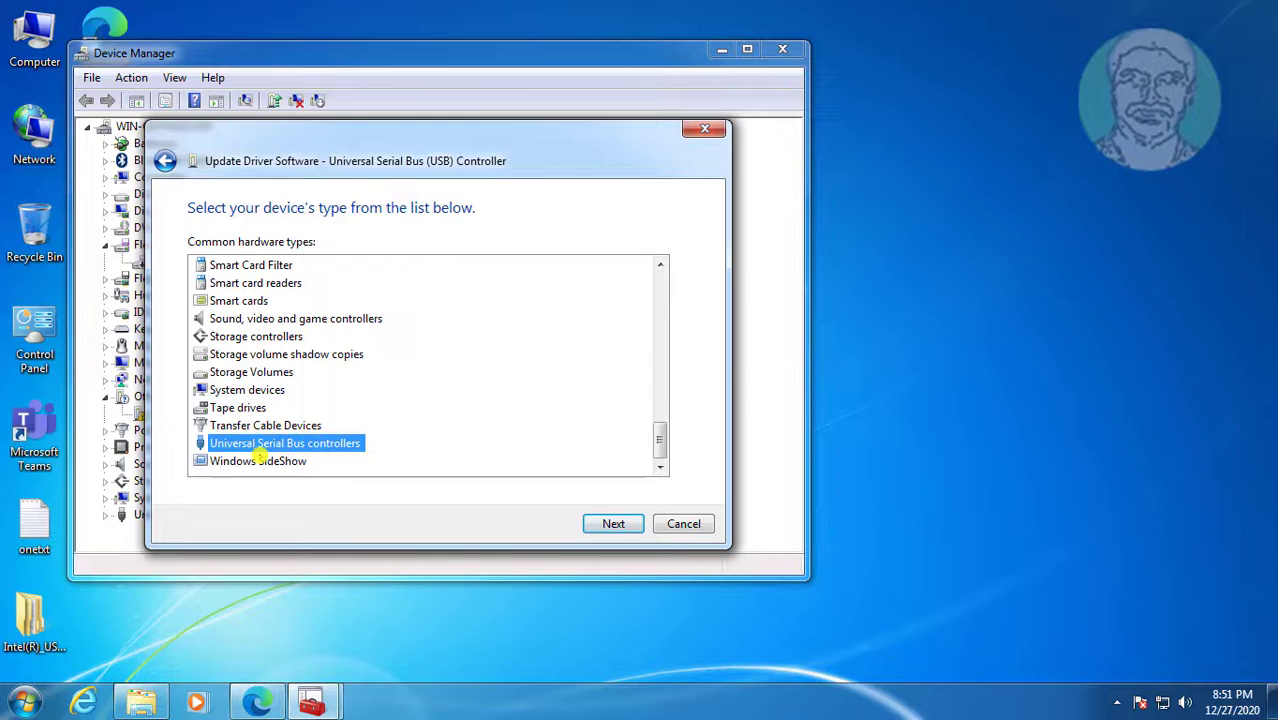
pyautogui.click(612, 524)
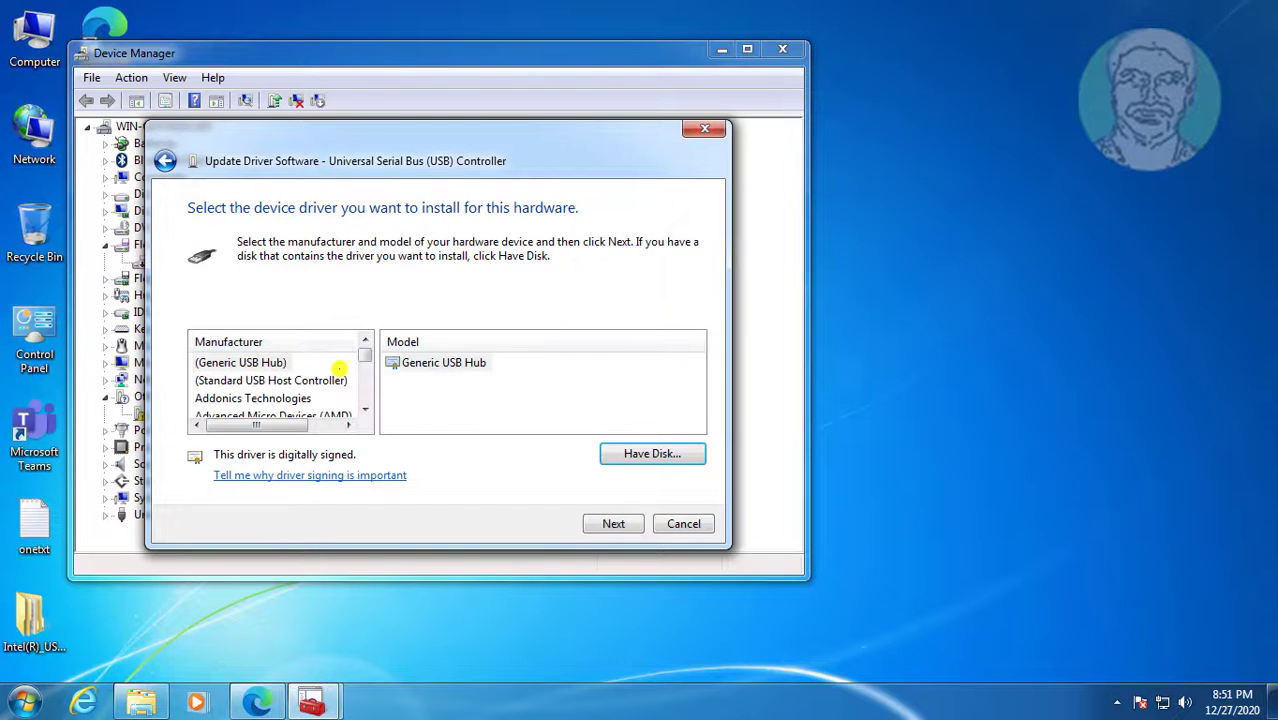
pyautogui.moveTo(460, 474)
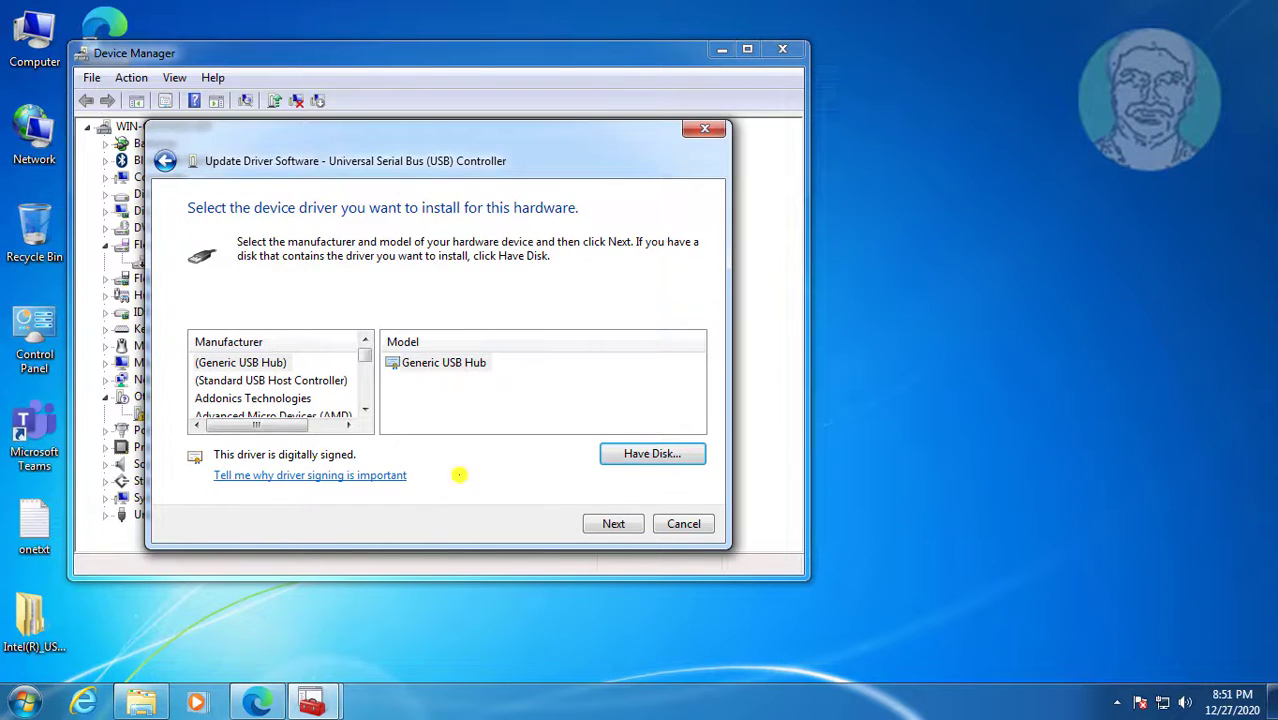
pyautogui.click(652, 452)
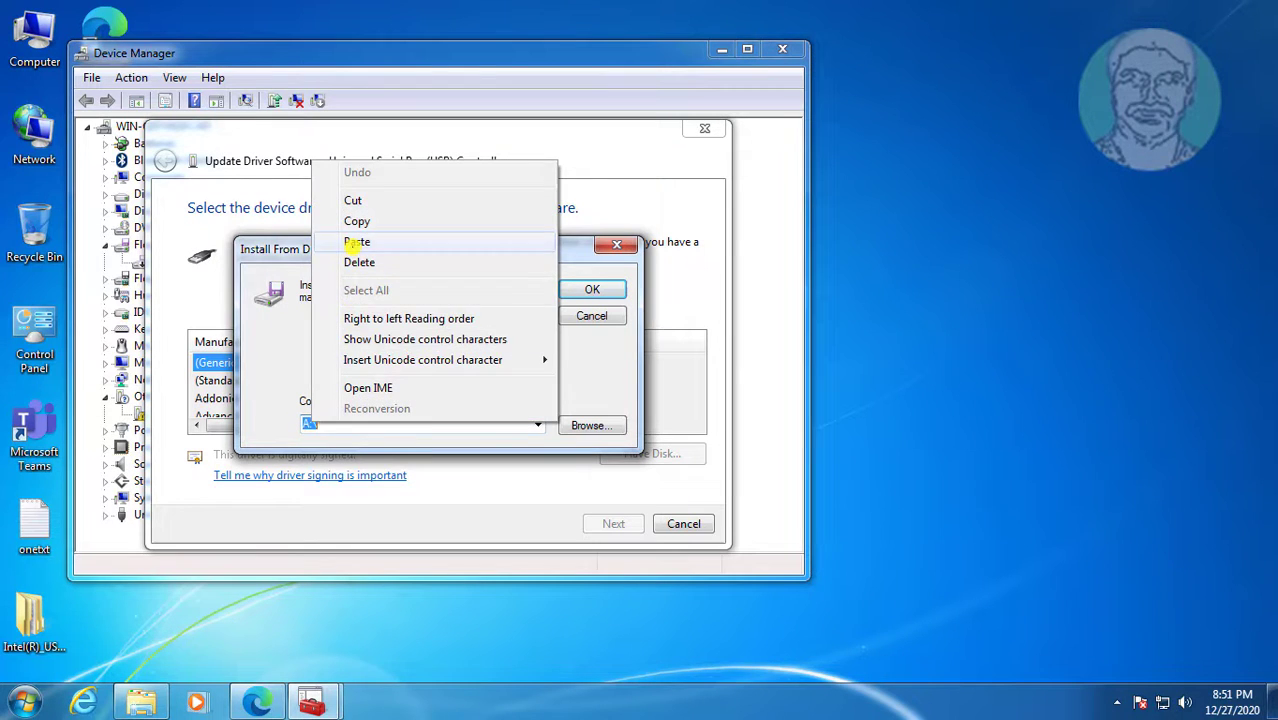
pyautogui.click(356, 242)
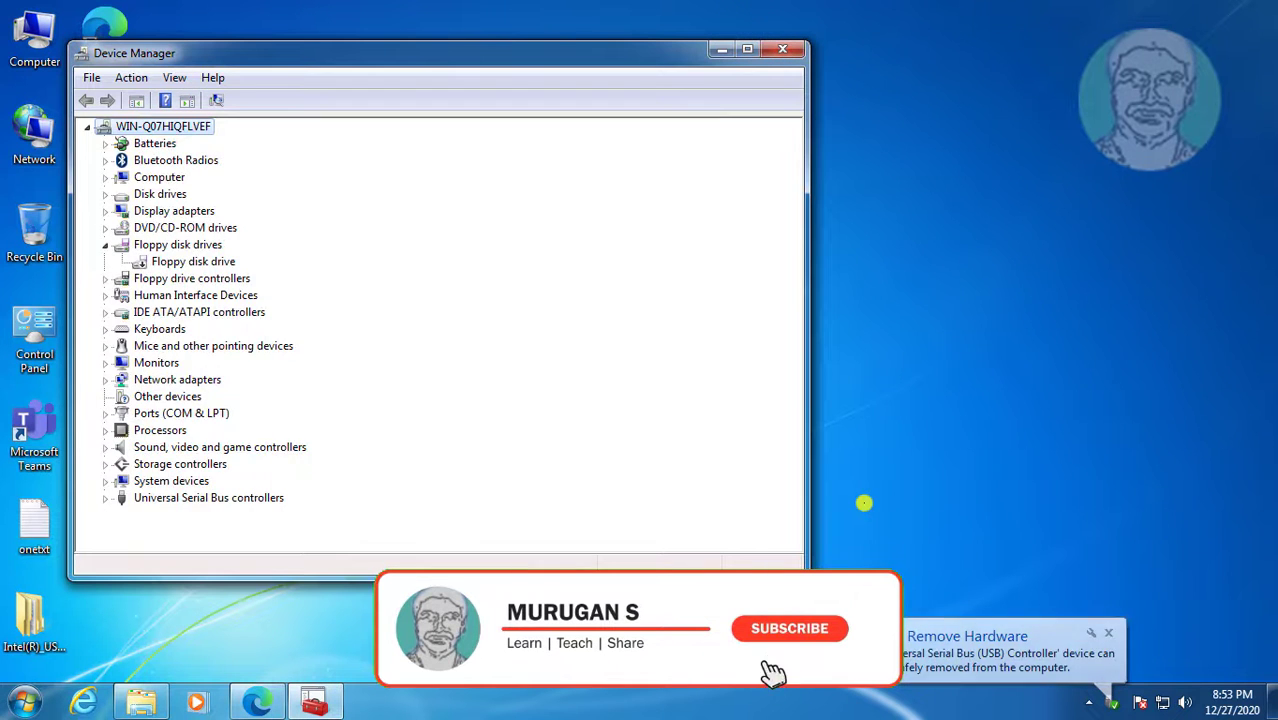
# Step: Expand Universal Serial Bus controllers to confirm the host controllers and hubs are installed
pyautogui.click(788, 628)
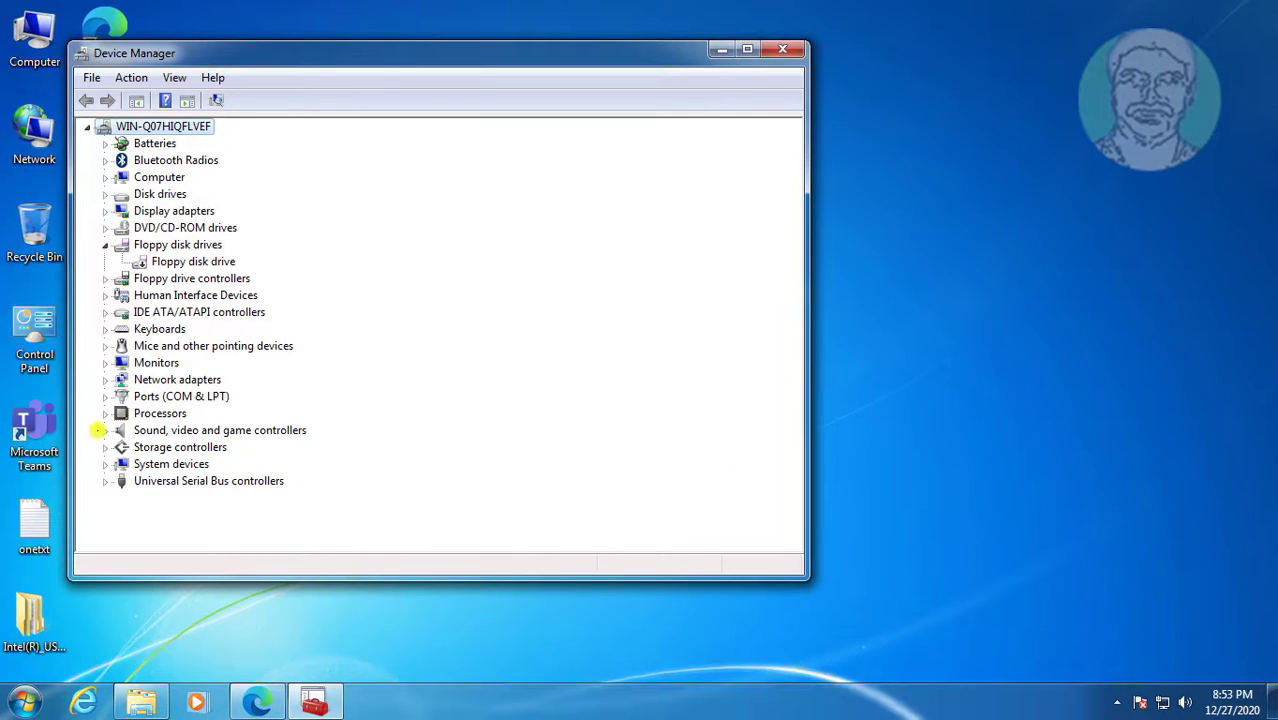
pyautogui.click(106, 480)
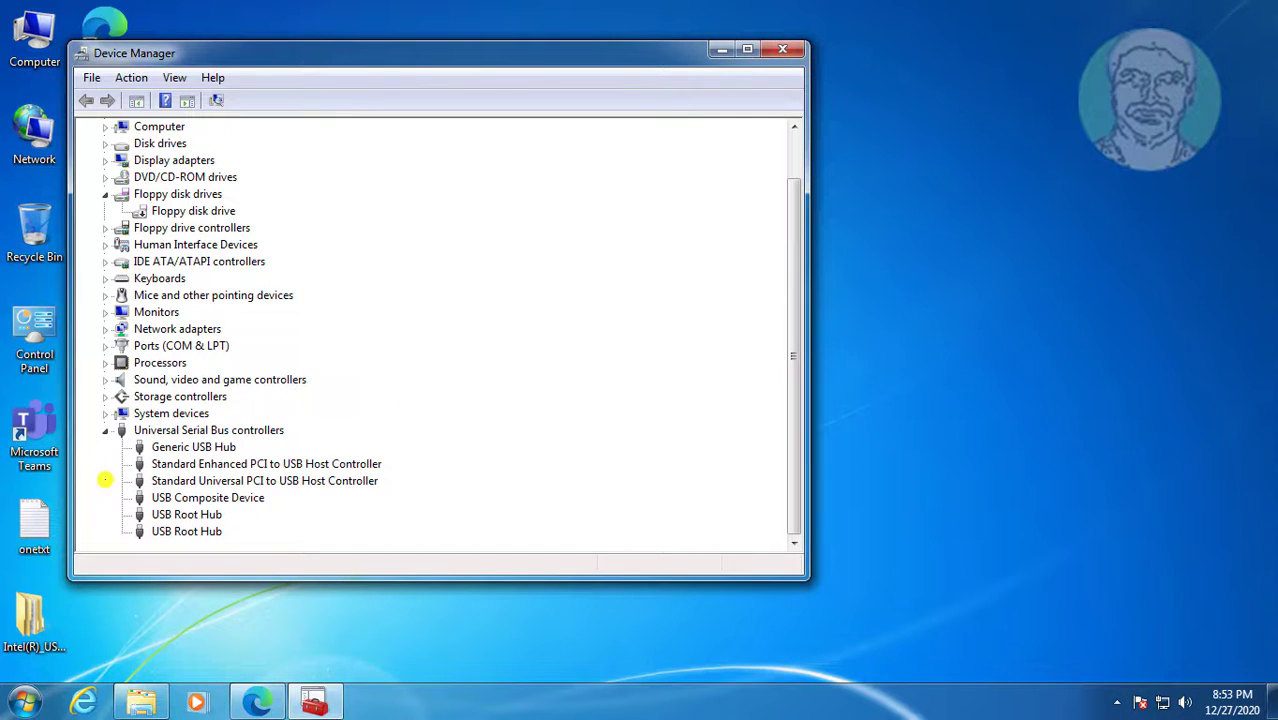
pyautogui.click(208, 430)
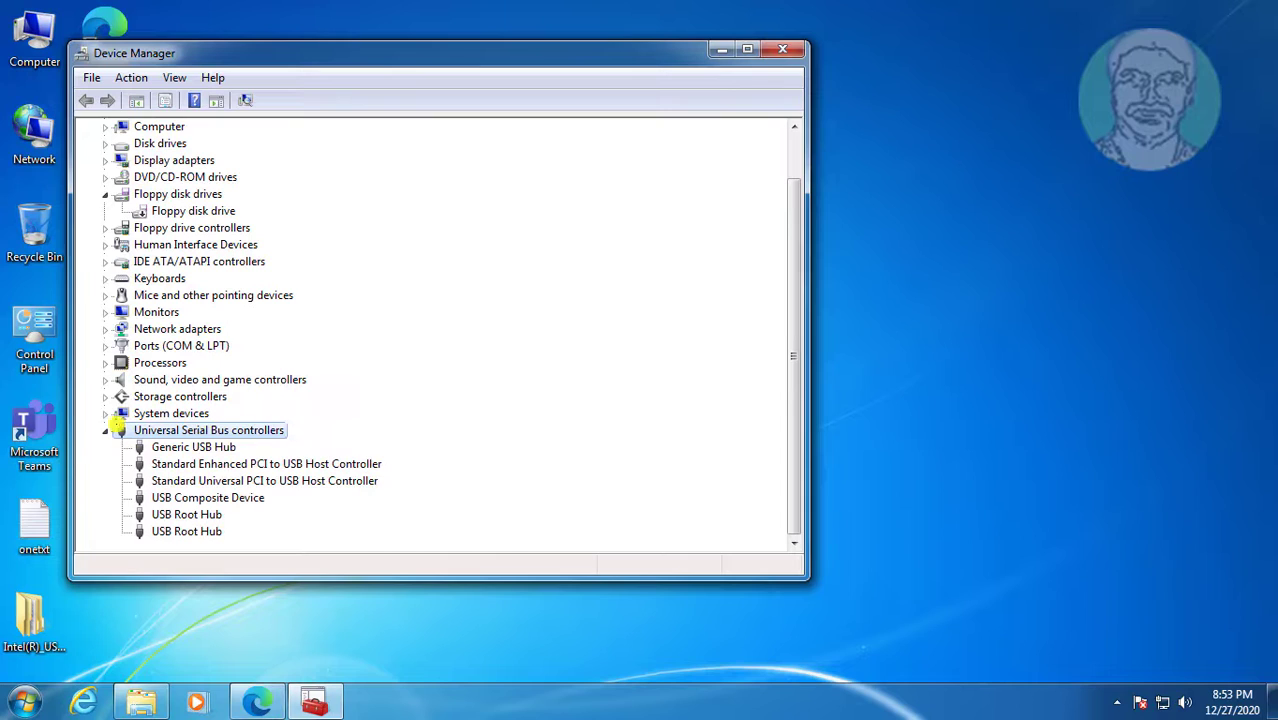